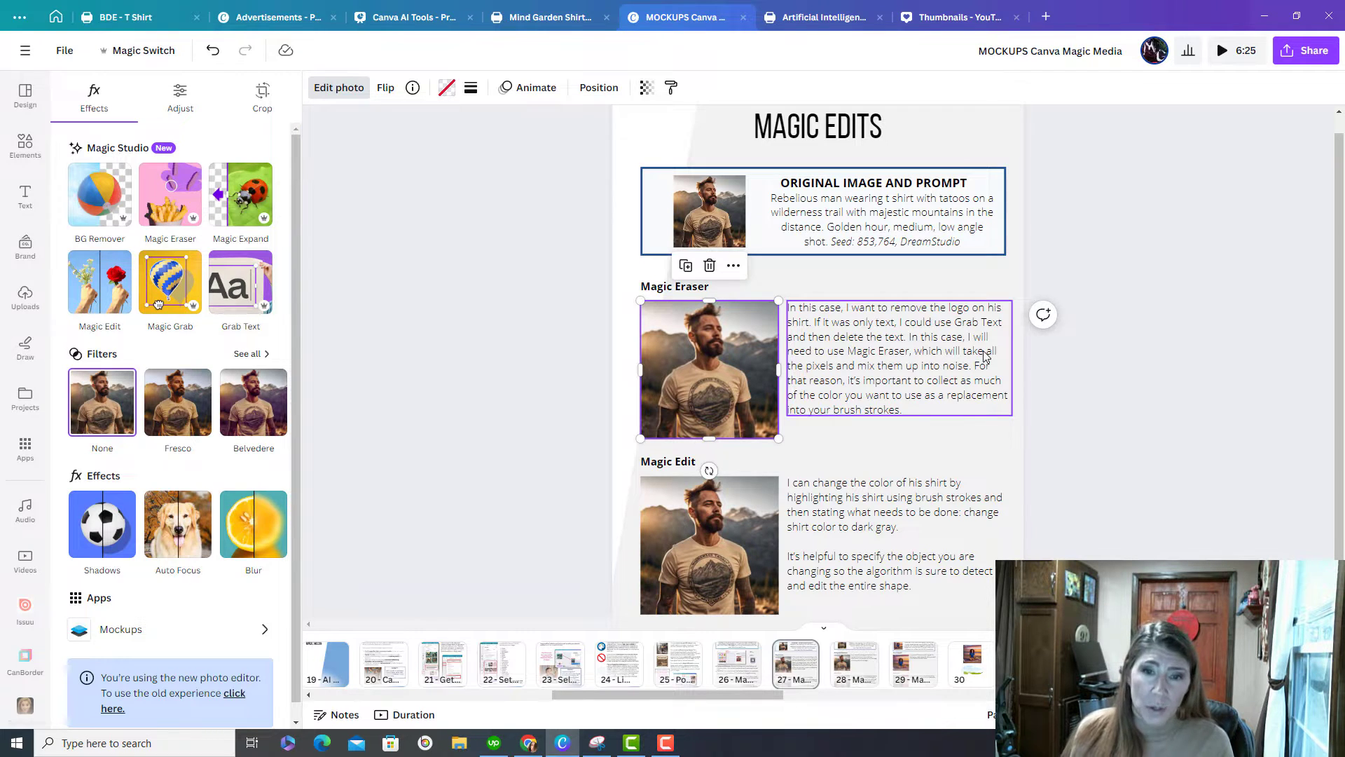
Select the first mountain-shirt photo and start Magic Eraser from its Edit photo effects.
{"action": "left_click", "coordinate": [888, 219]}
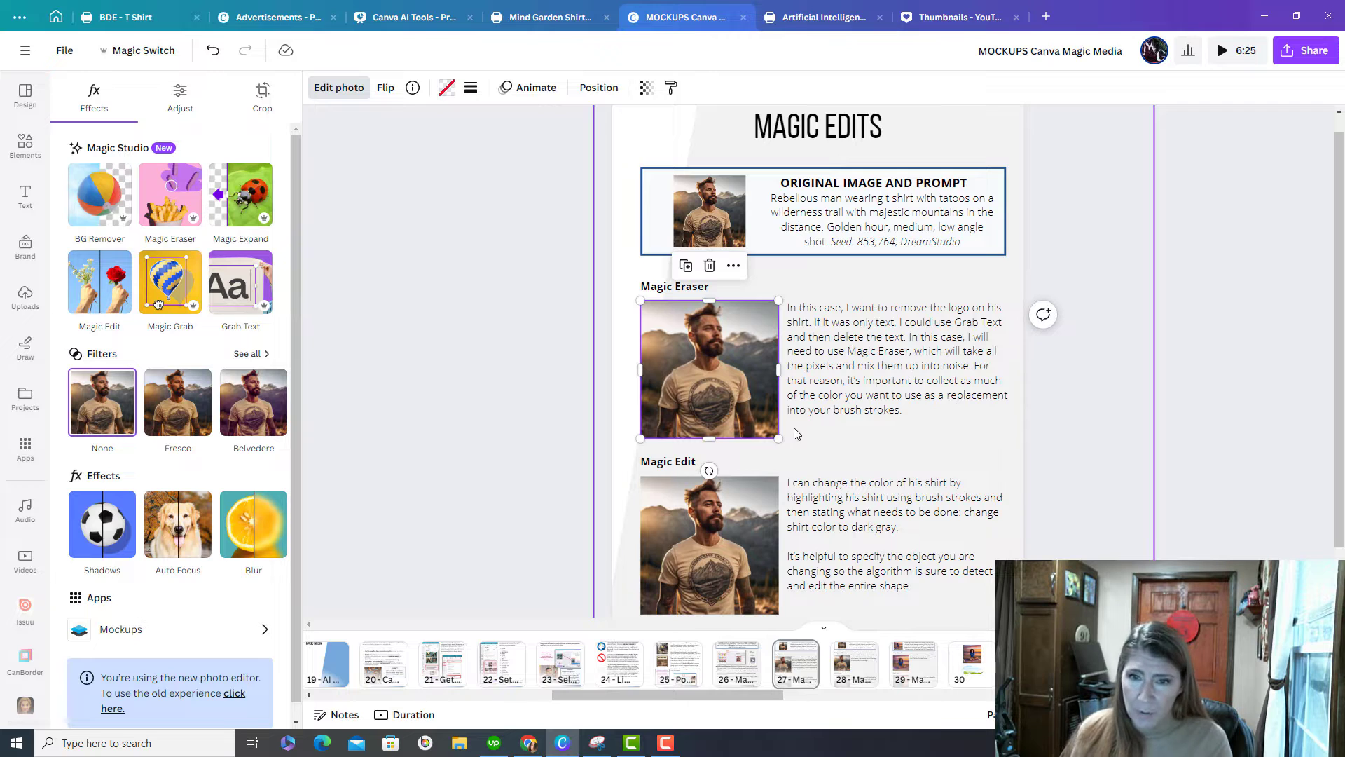
{"action": "left_click", "coordinate": [897, 358]}
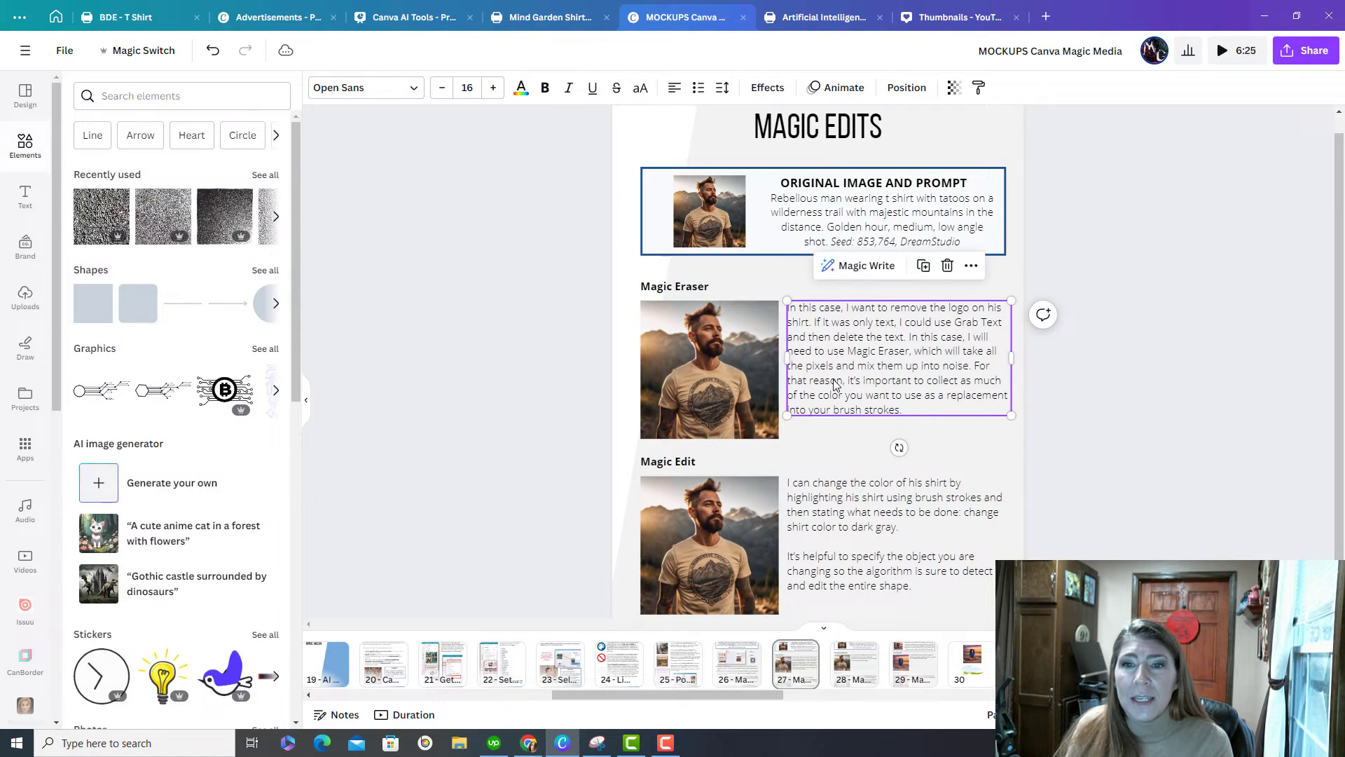
{"action": "left_click", "coordinate": [709, 368]}
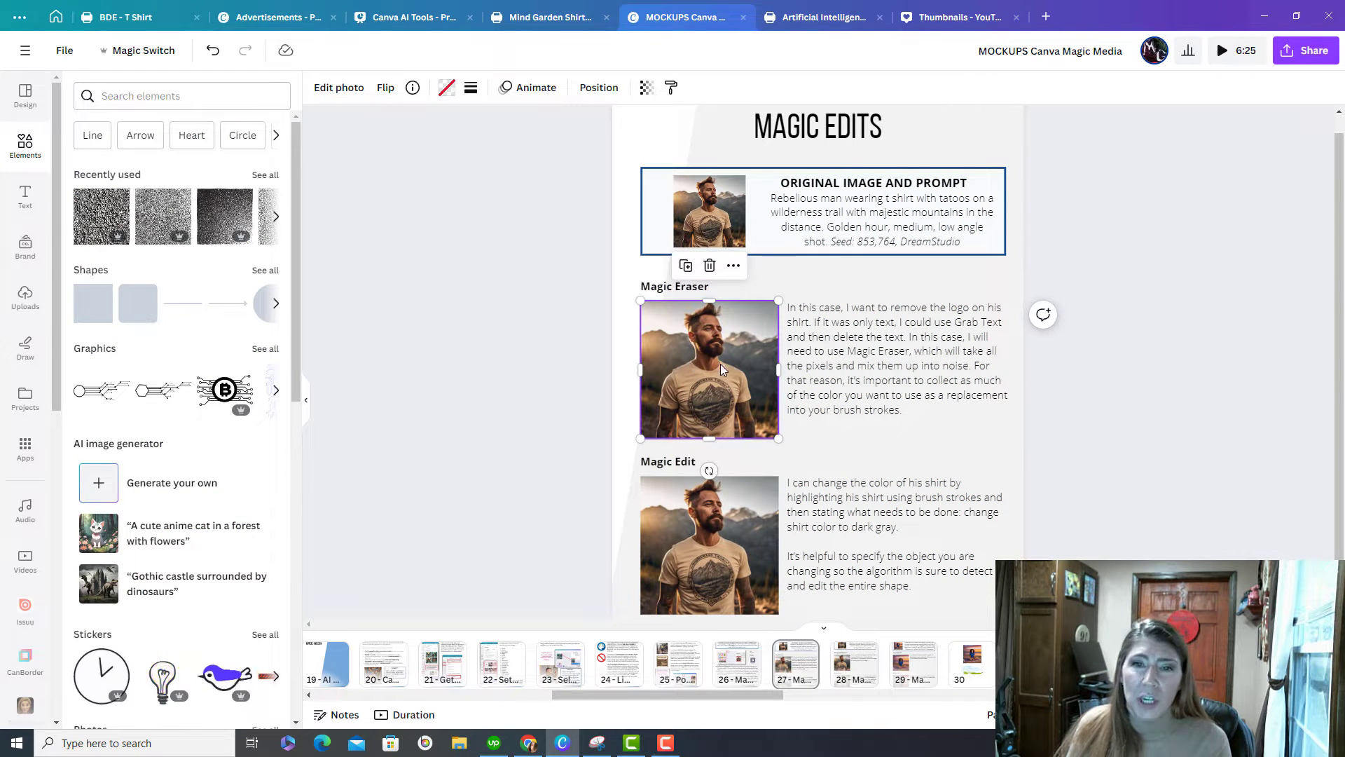
{"action": "left_click", "coordinate": [338, 87]}
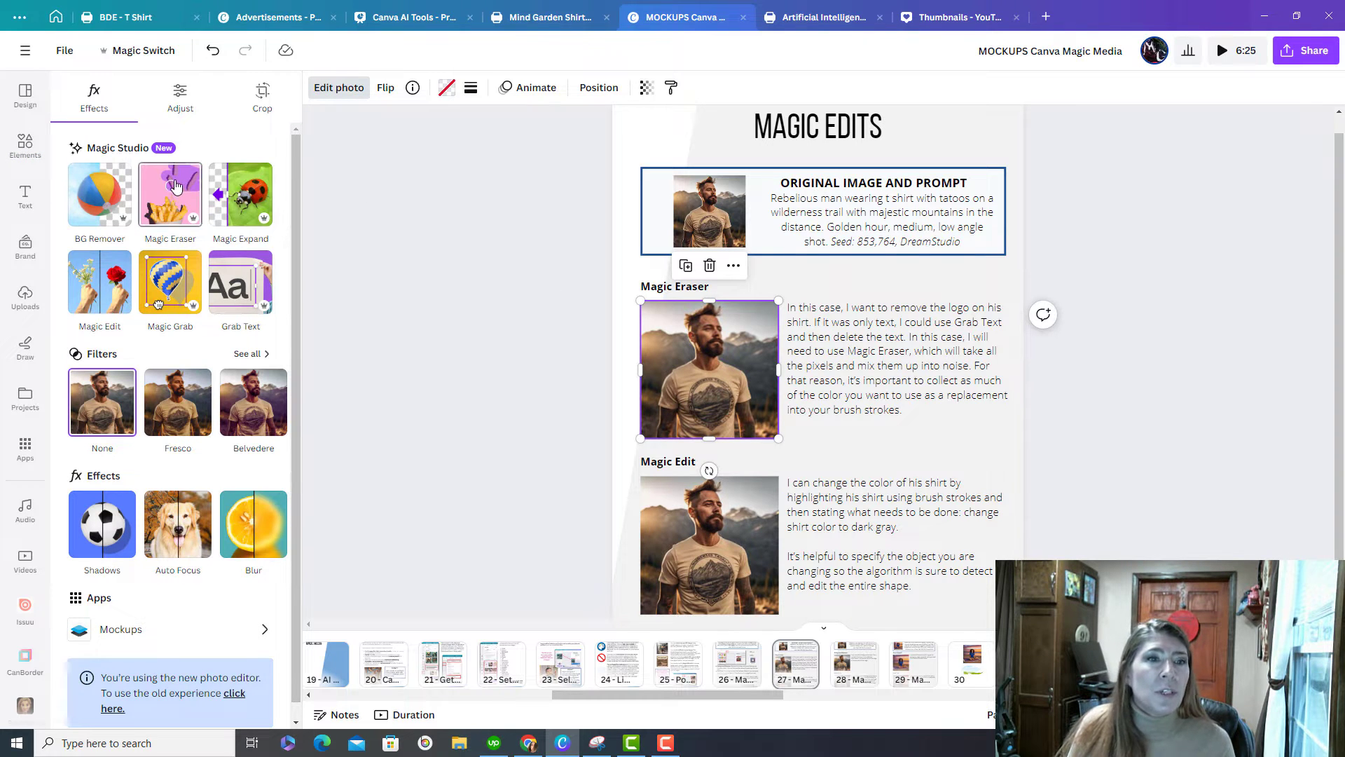
{"action": "left_click", "coordinate": [169, 194]}
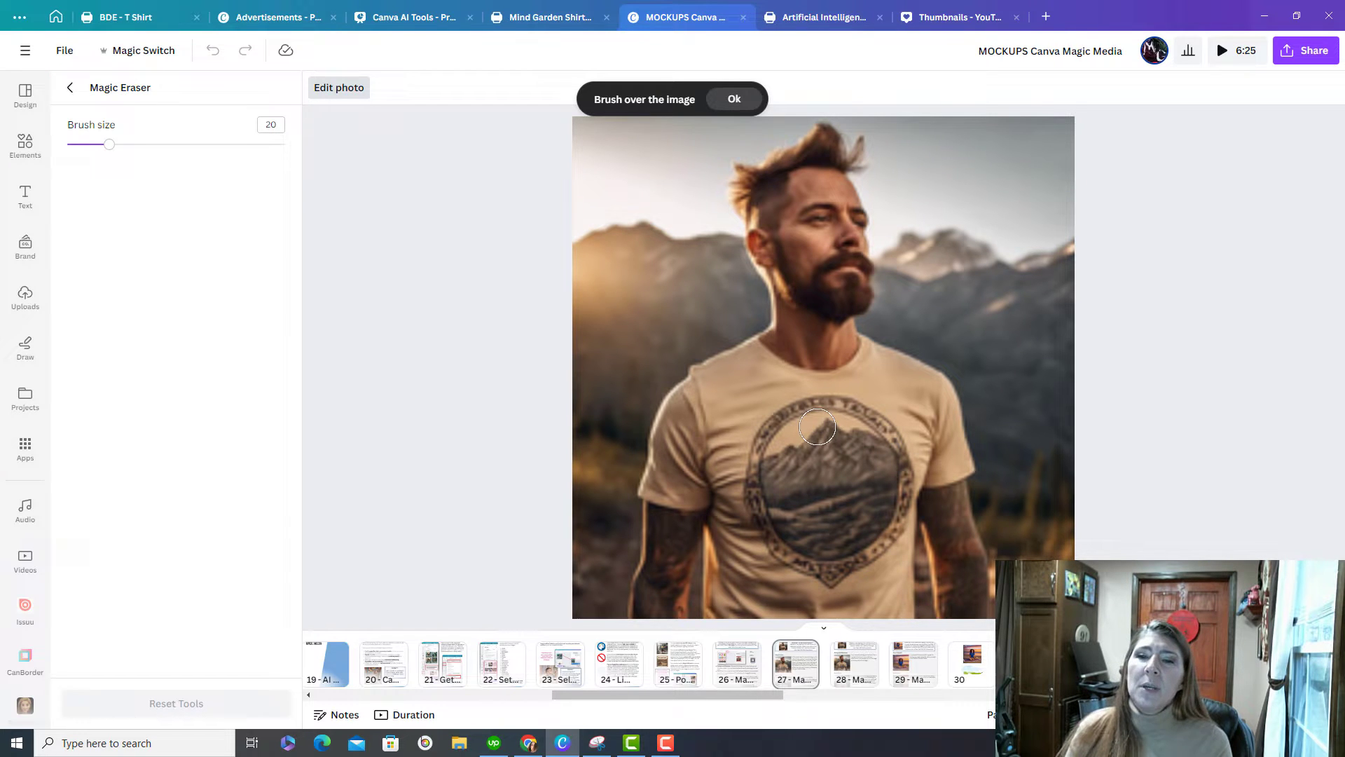
{"action": "mouse_move", "coordinate": [838, 401]}
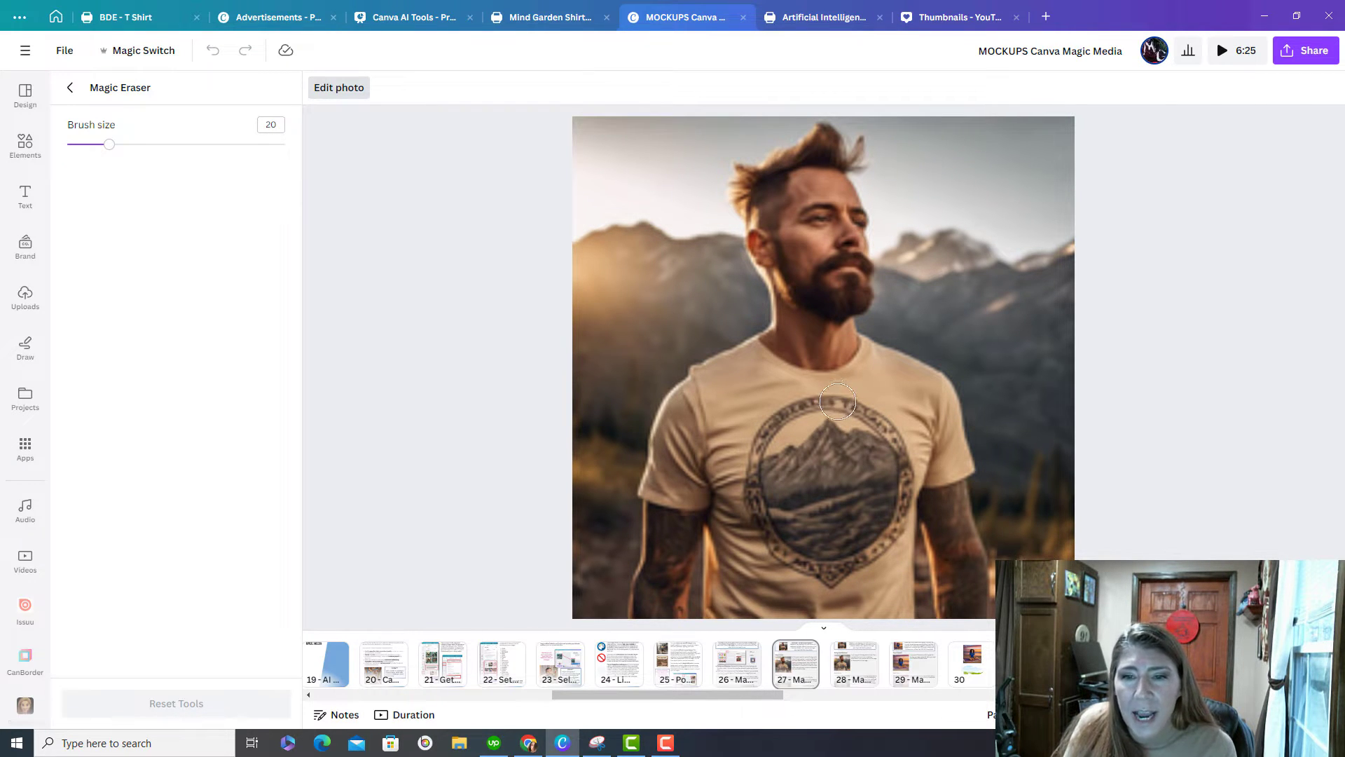
Brush over the mountain logo on the man's T-shirt to mark it for erasing.
{"action": "left_click_drag", "start_coordinate": [840, 399], "coordinate": [751, 446]}
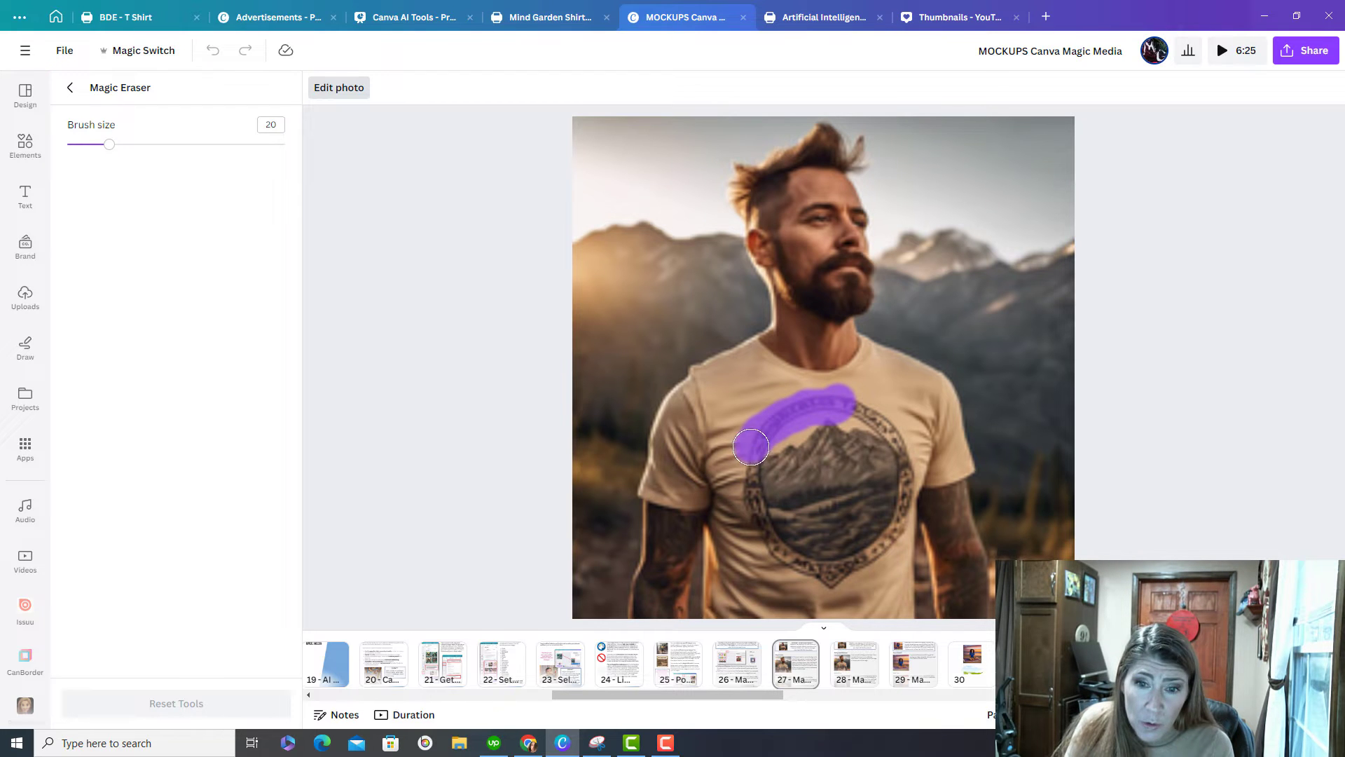
{"action": "left_click_drag", "start_coordinate": [751, 446], "coordinate": [866, 570]}
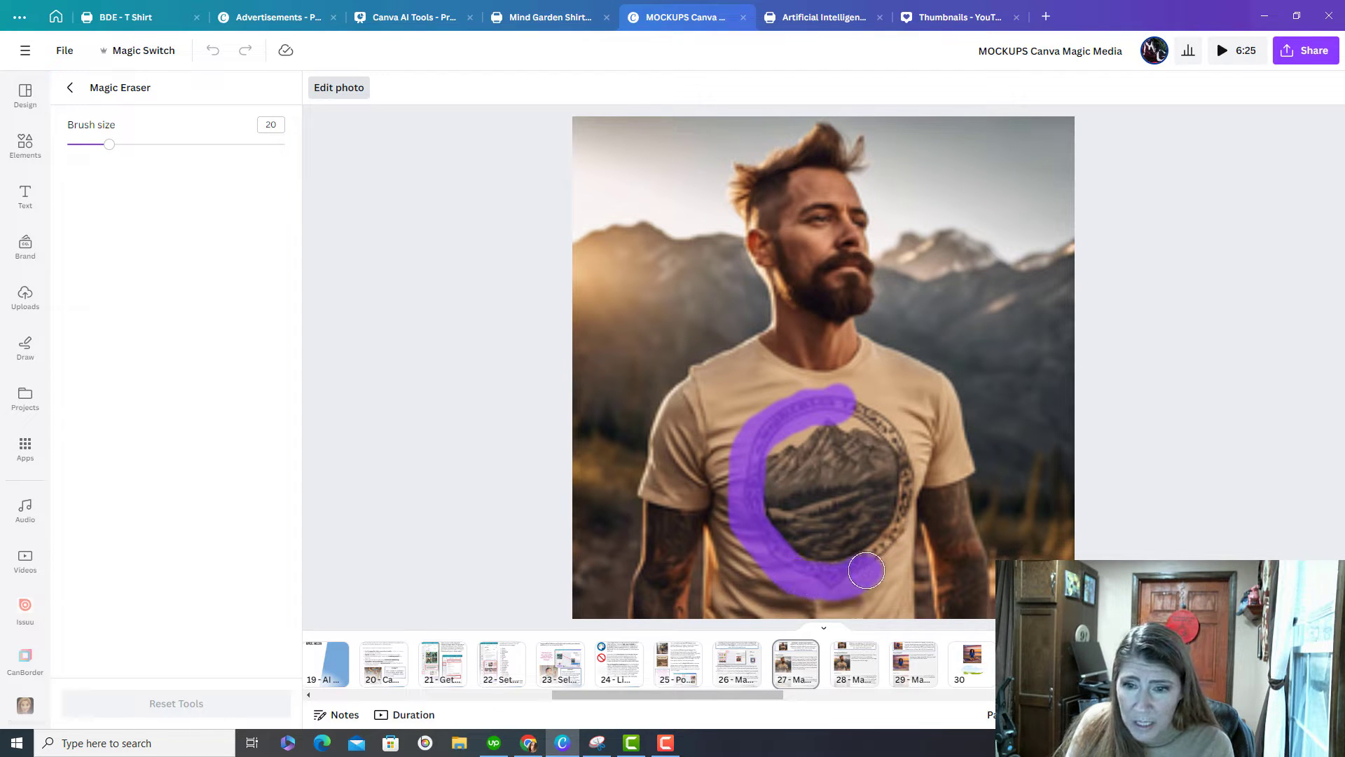
{"action": "left_click_drag", "start_coordinate": [866, 570], "coordinate": [897, 489]}
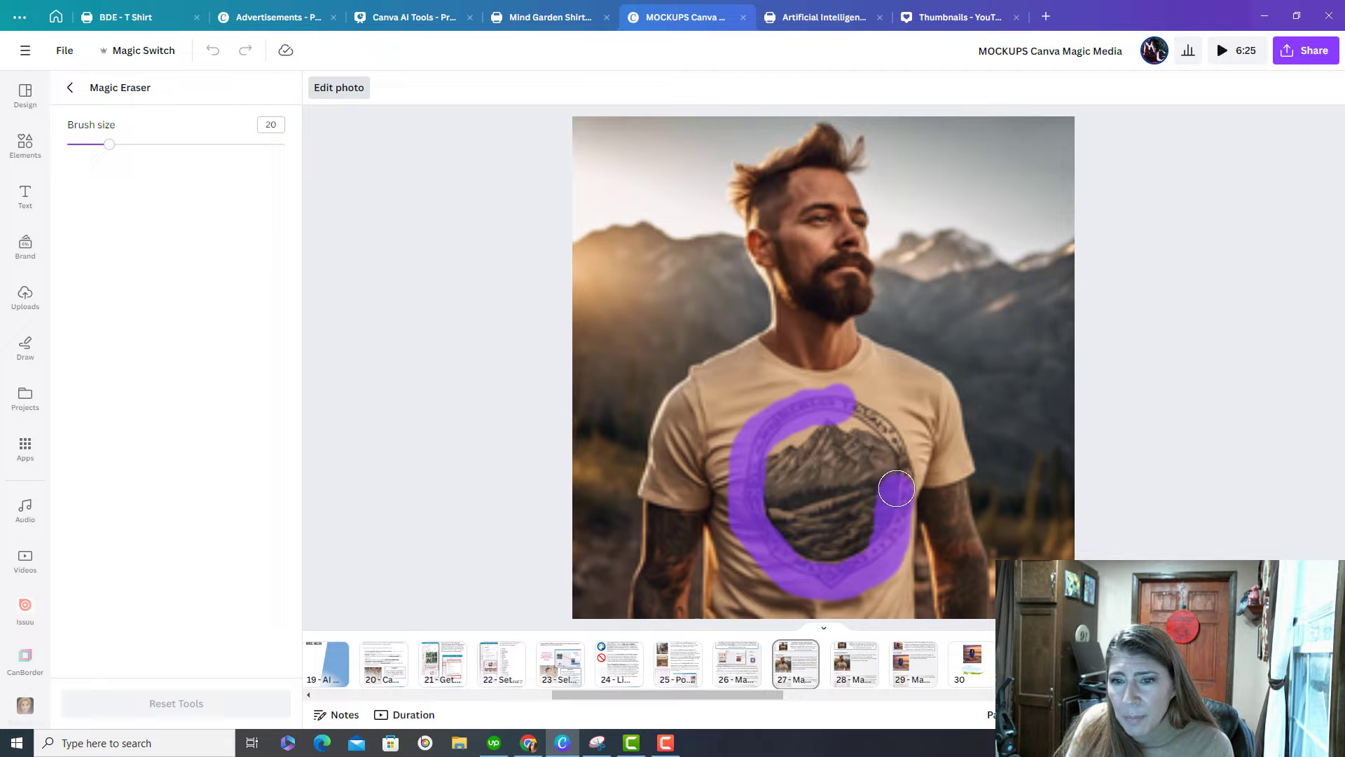
{"action": "left_click_drag", "start_coordinate": [896, 489], "coordinate": [815, 559]}
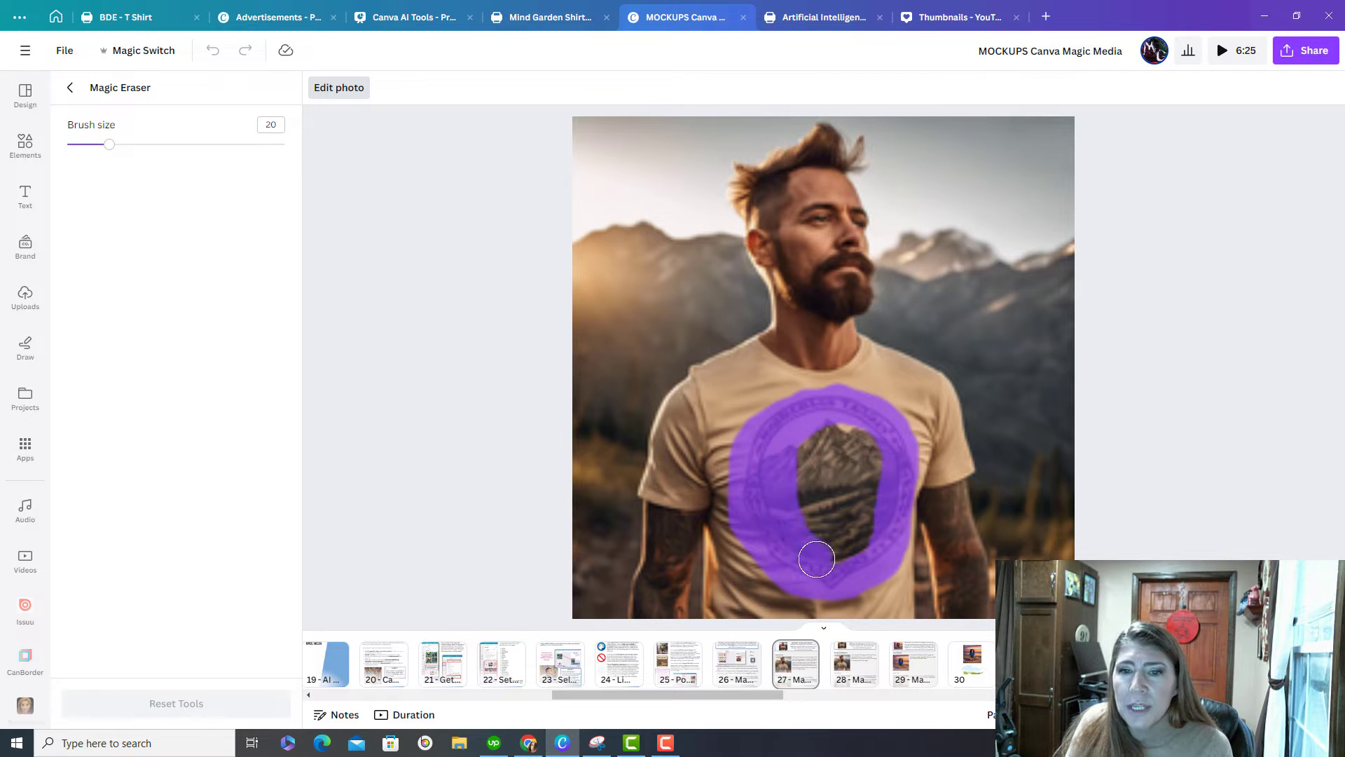
{"action": "left_click_drag", "start_coordinate": [817, 559], "coordinate": [854, 435]}
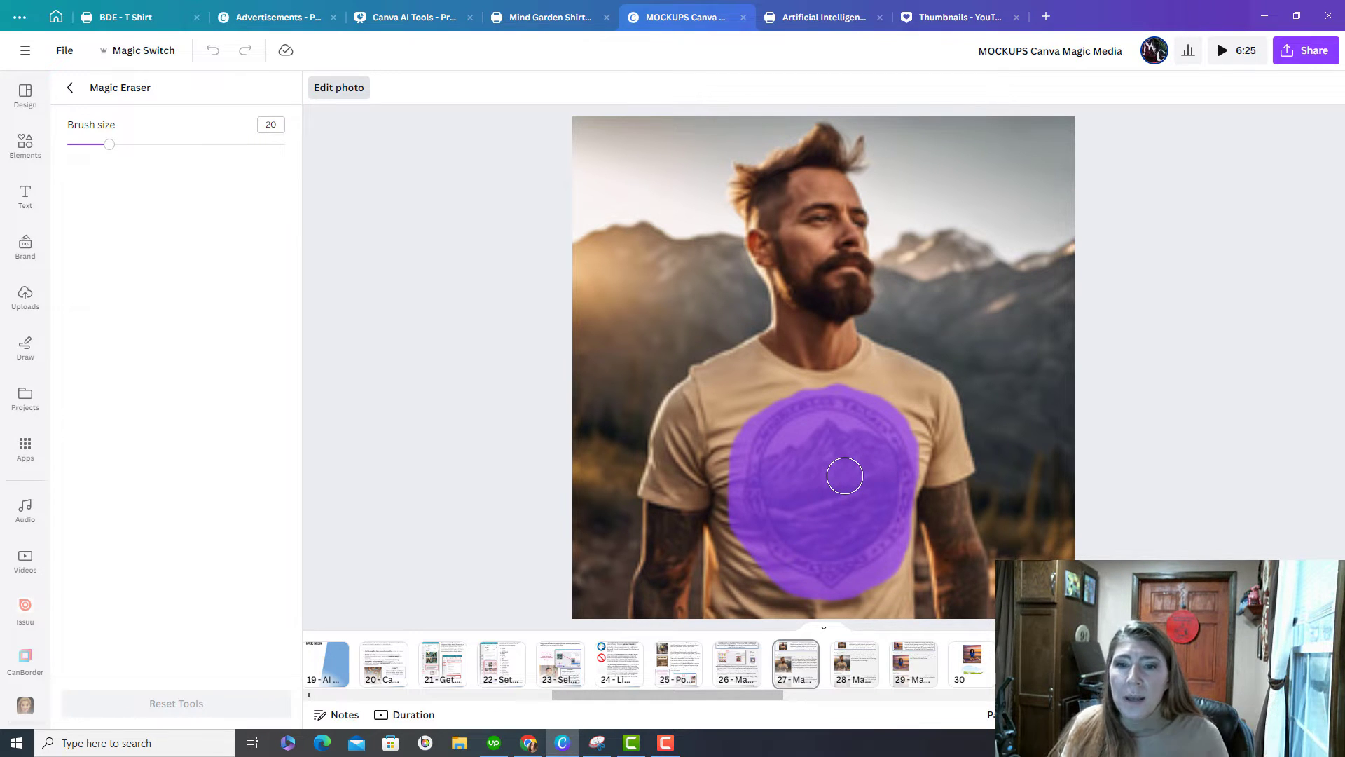
Extend the brushed area across the chest and shirt front so the logo is erased.
{"action": "left_click_drag", "start_coordinate": [845, 477], "coordinate": [753, 373]}
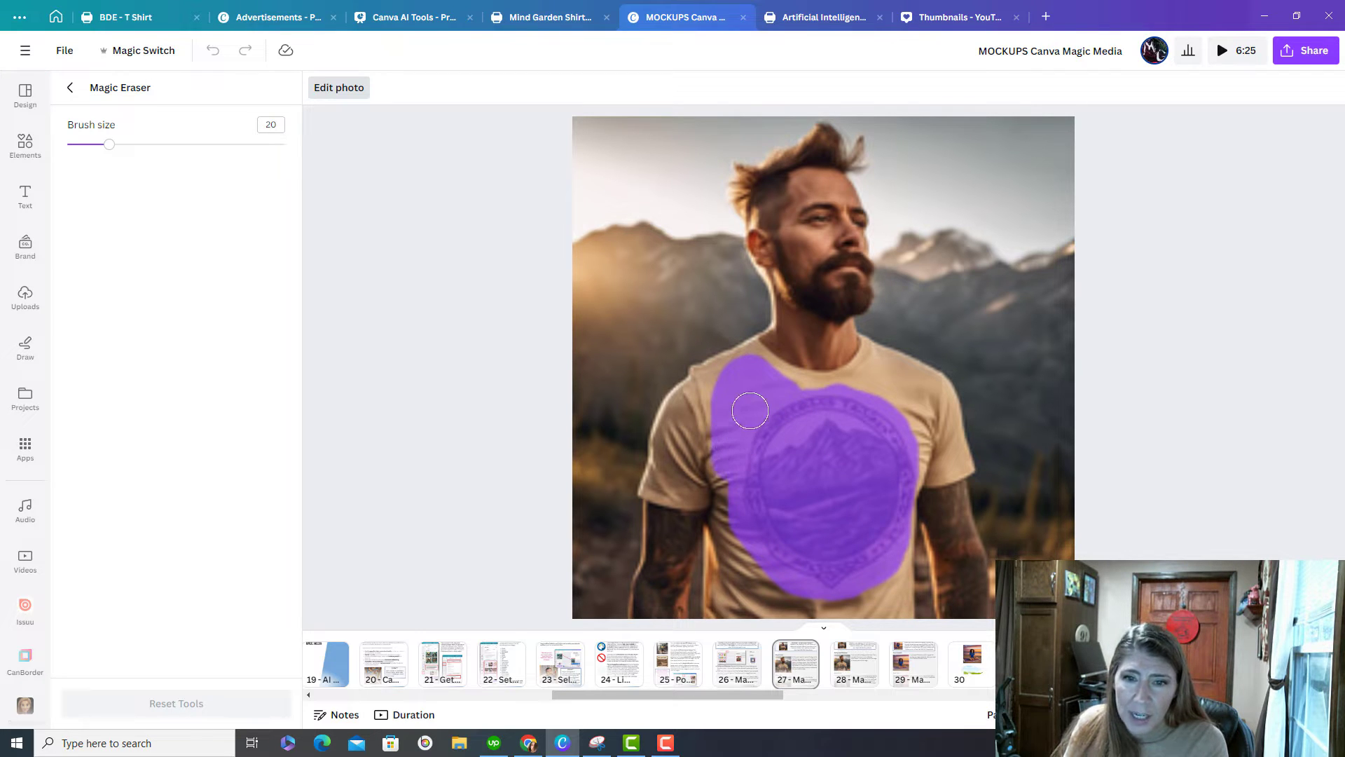
{"action": "left_click_drag", "start_coordinate": [751, 409], "coordinate": [906, 420]}
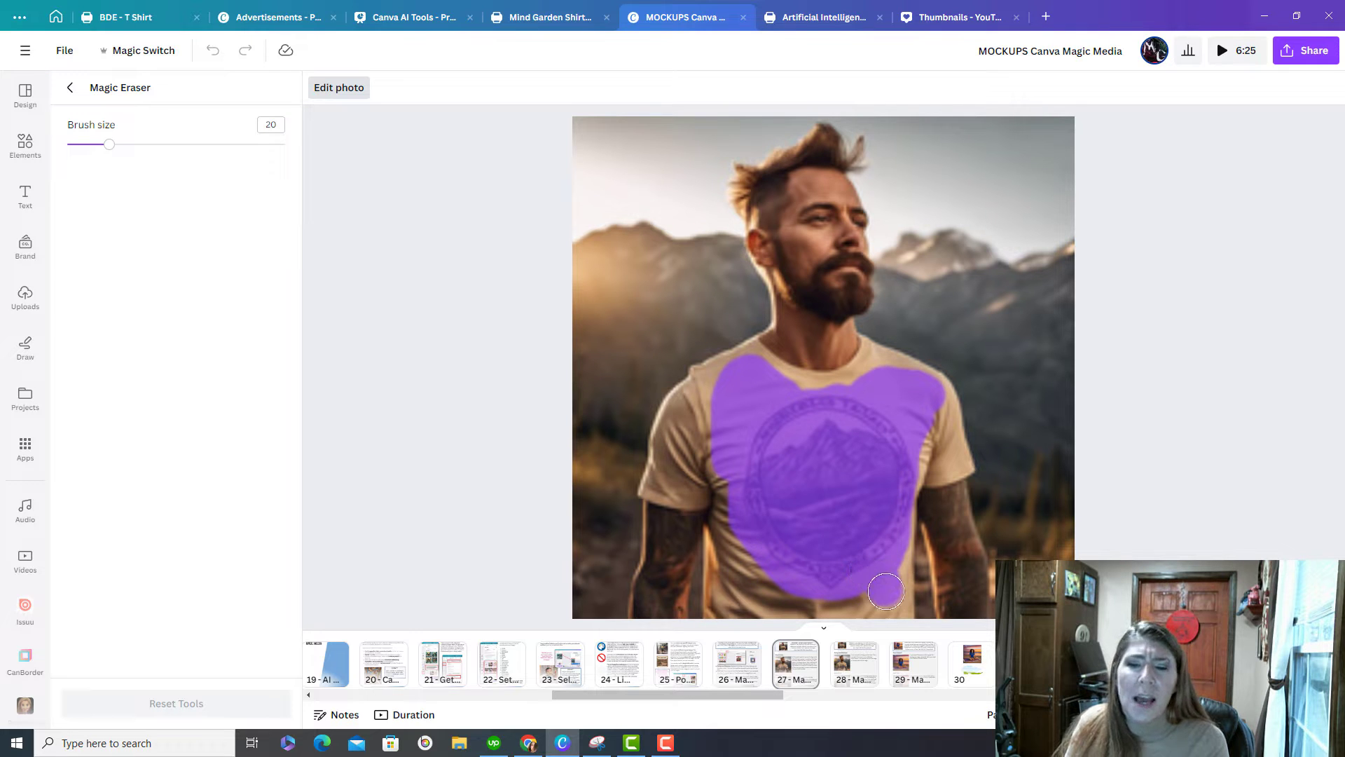
{"action": "left_click_drag", "start_coordinate": [885, 590], "coordinate": [754, 471]}
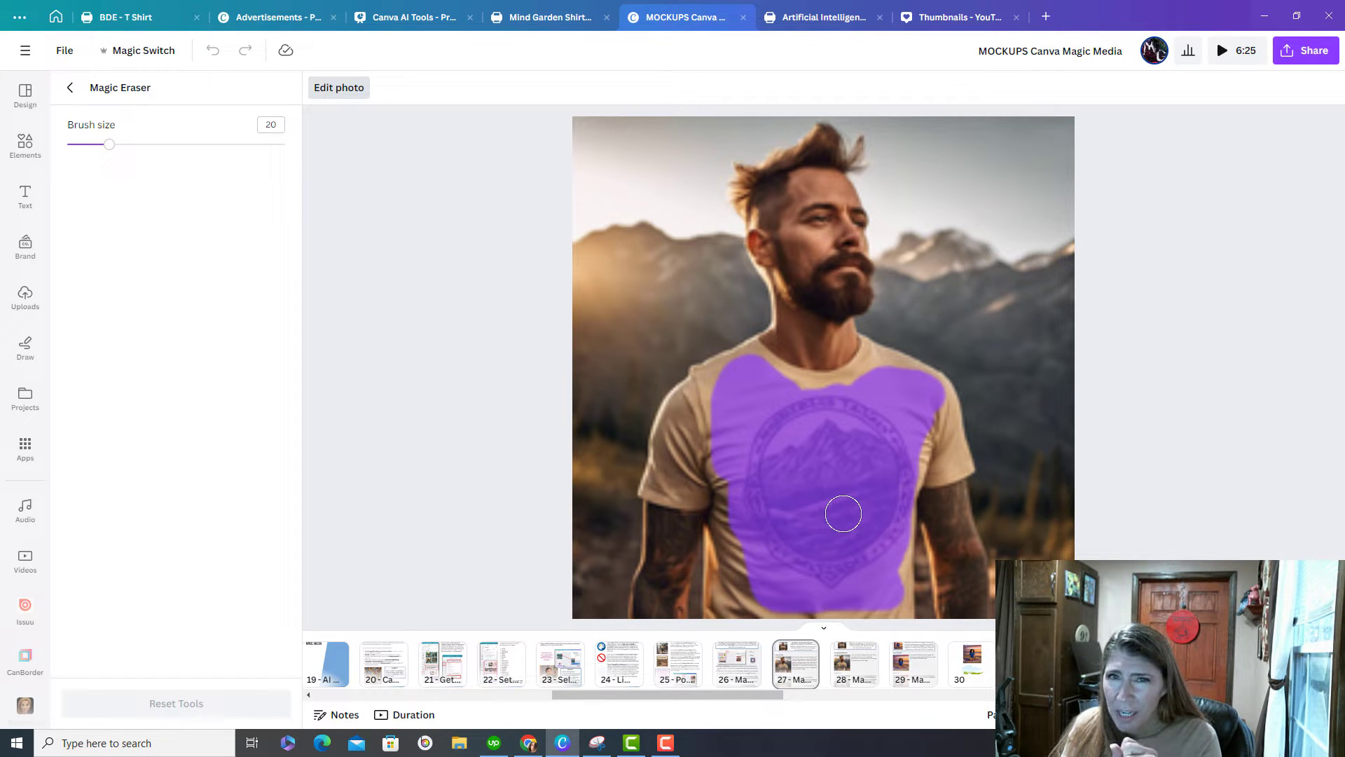
{"action": "left_click_drag", "start_coordinate": [843, 513], "coordinate": [720, 386]}
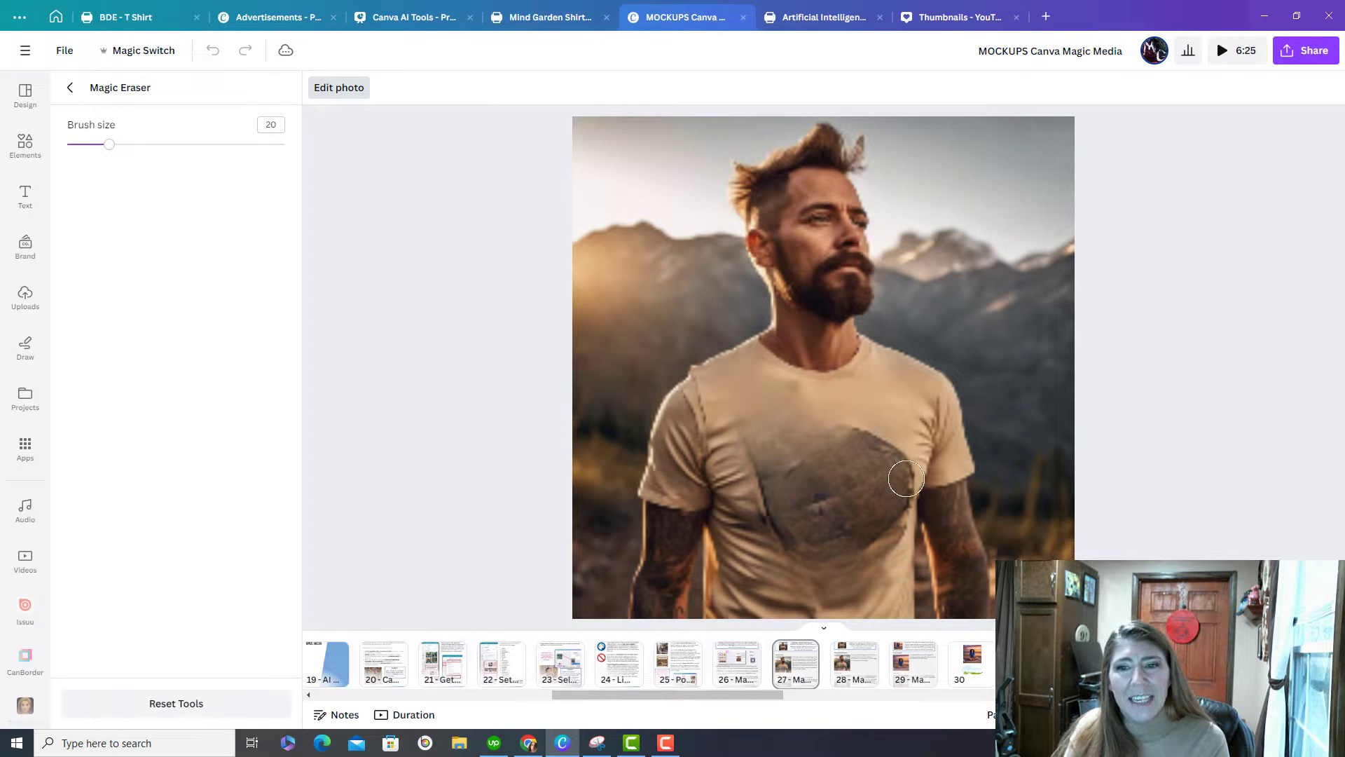
{"action": "mouse_move", "coordinate": [901, 406]}
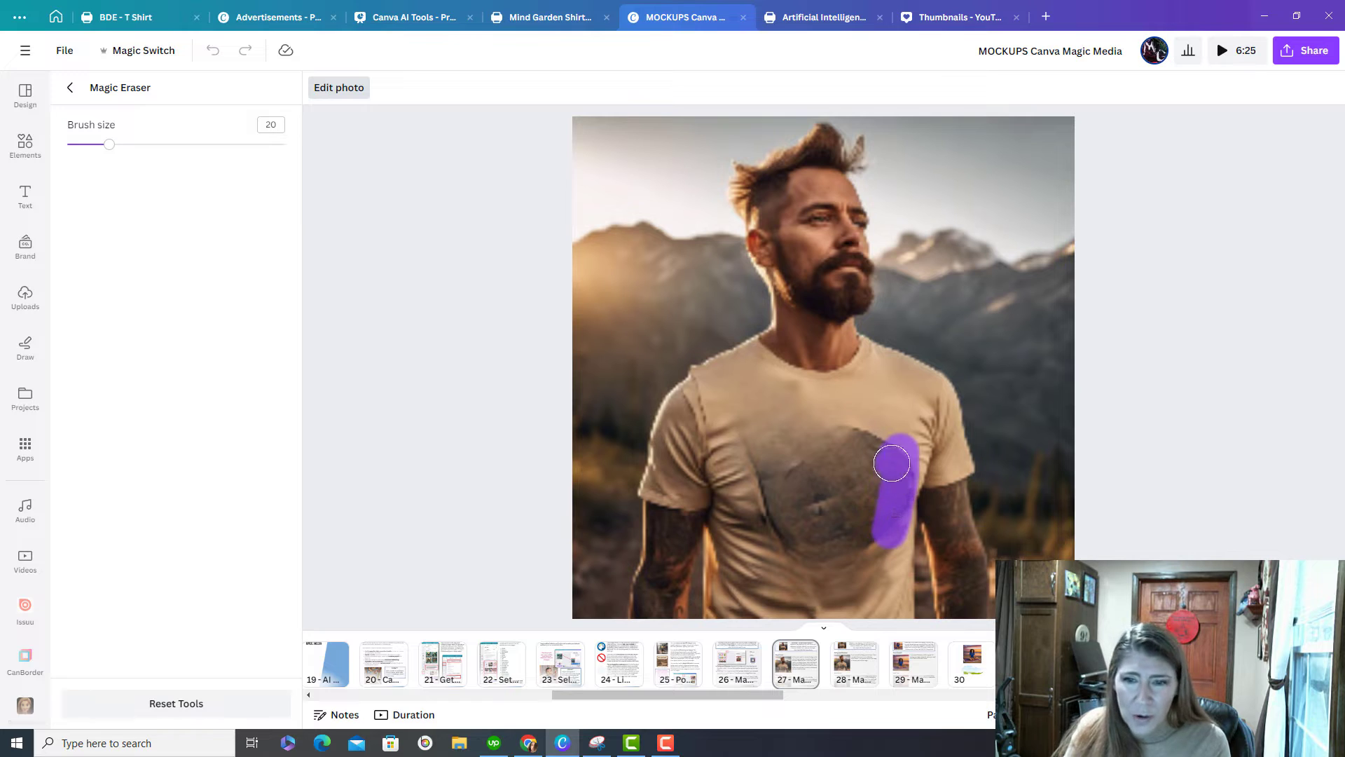
Brush over the leftover logo smudge so the T-shirt front reads as plain fabric.
{"action": "left_click_drag", "start_coordinate": [891, 462], "coordinate": [827, 442]}
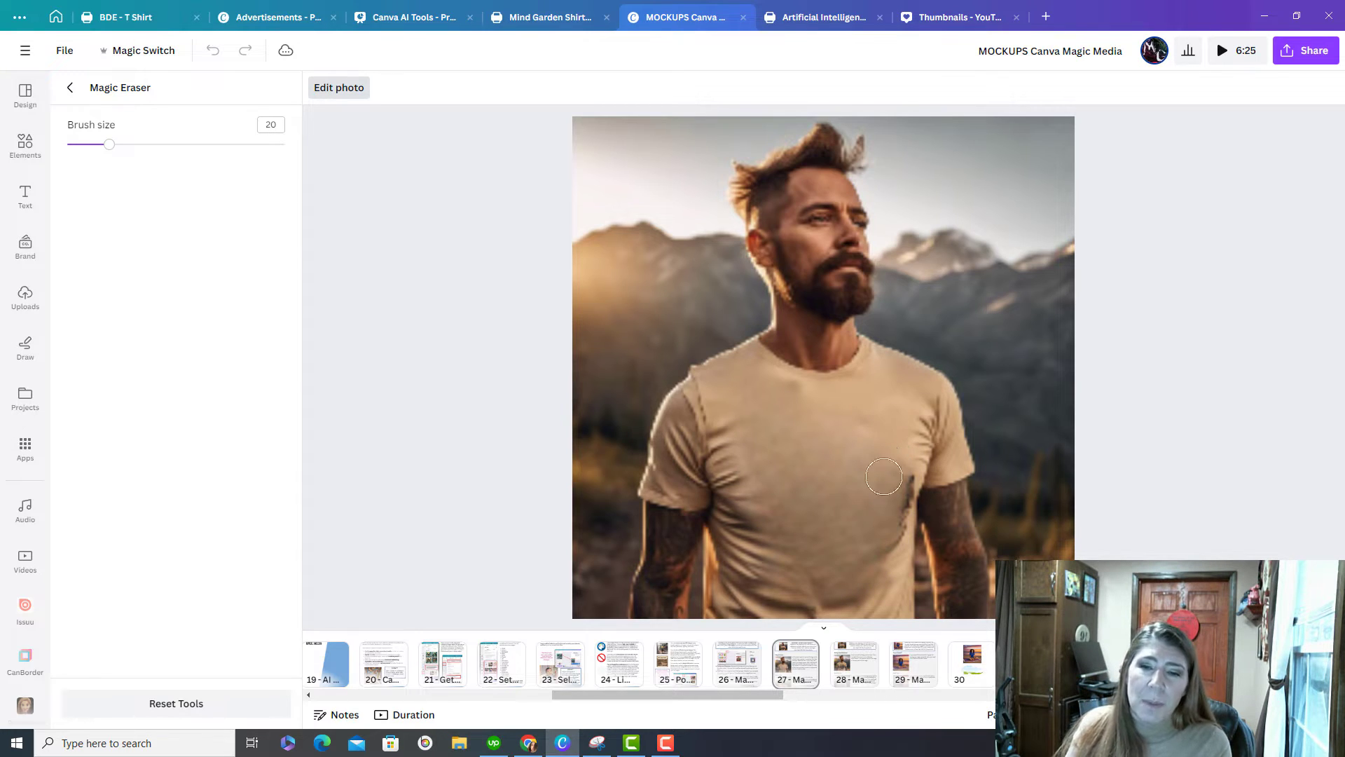
{"action": "mouse_move", "coordinate": [784, 590]}
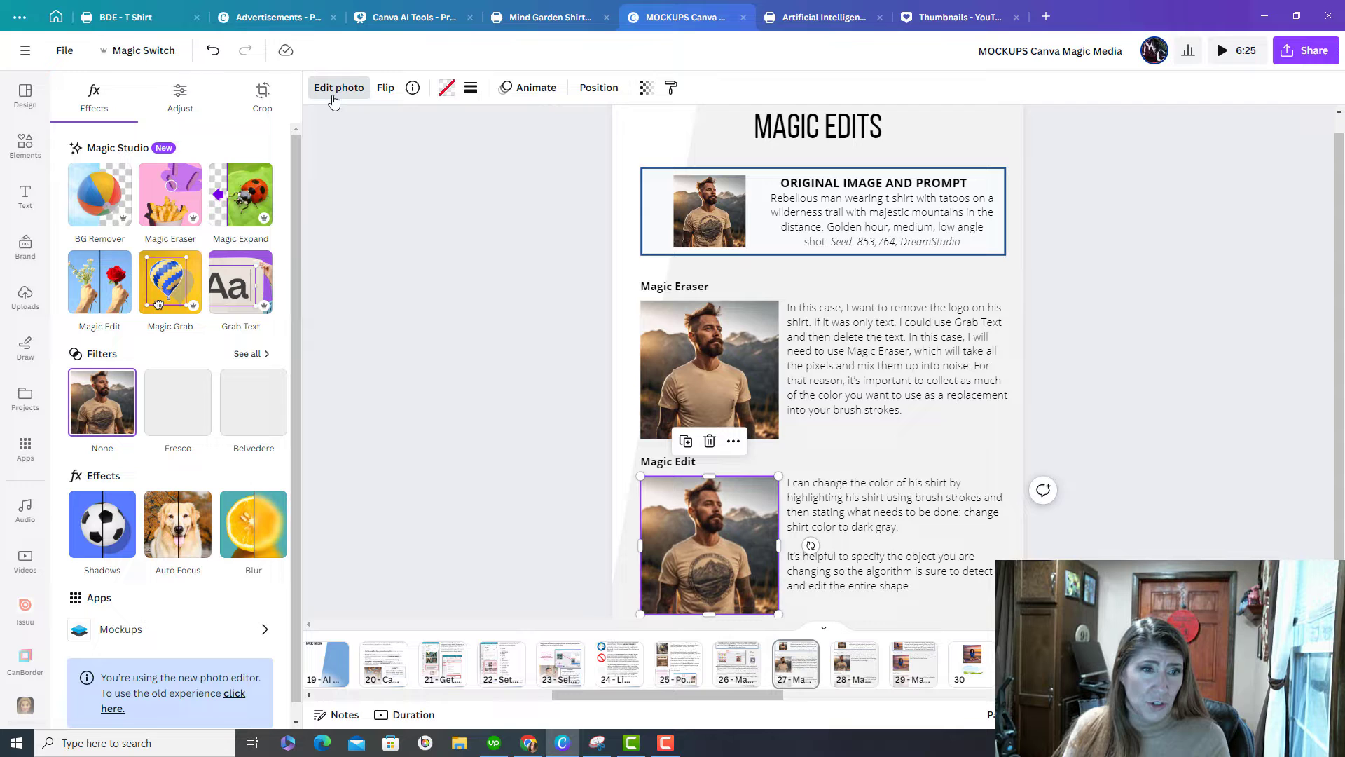
Start Magic Edit on the second photo and brush over the whole T-shirt, sleeves included.
{"action": "left_click", "coordinate": [99, 278]}
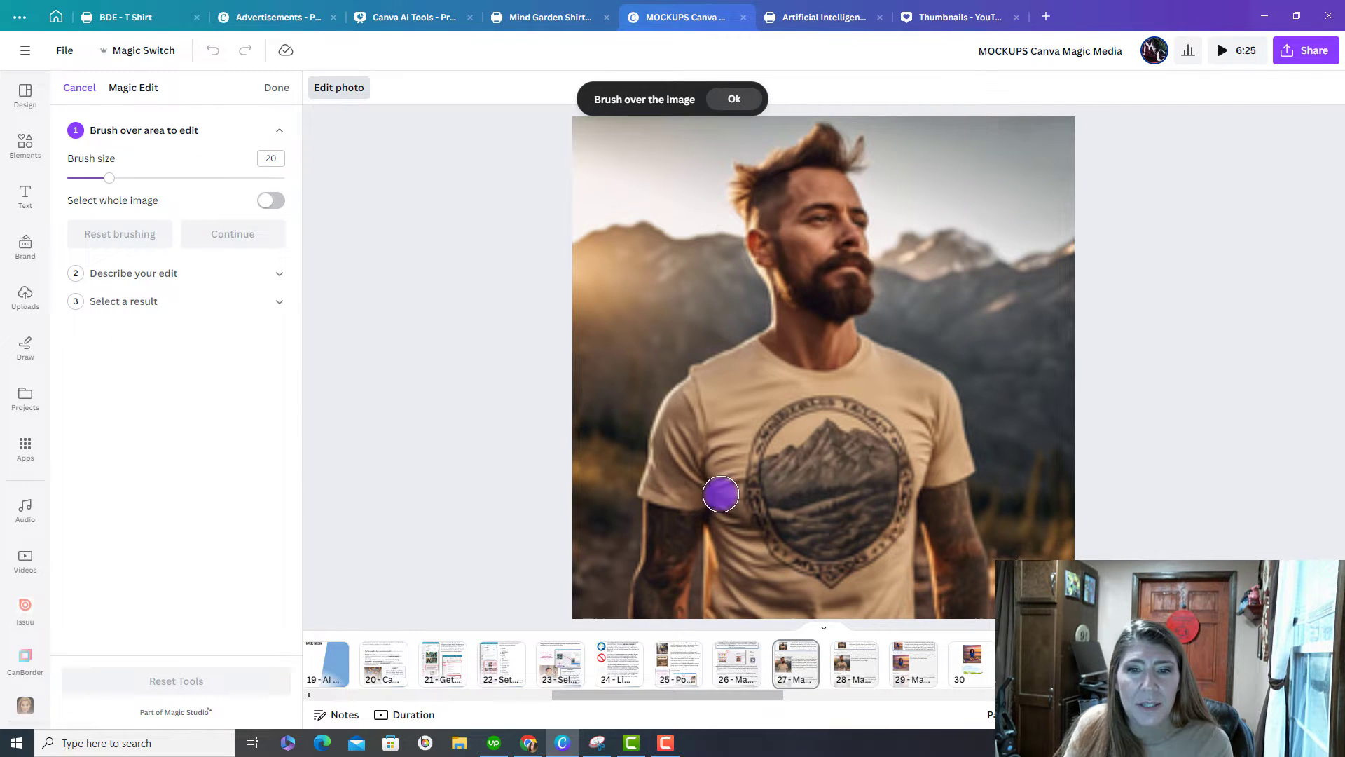
{"action": "left_click_drag", "start_coordinate": [720, 496], "coordinate": [836, 379]}
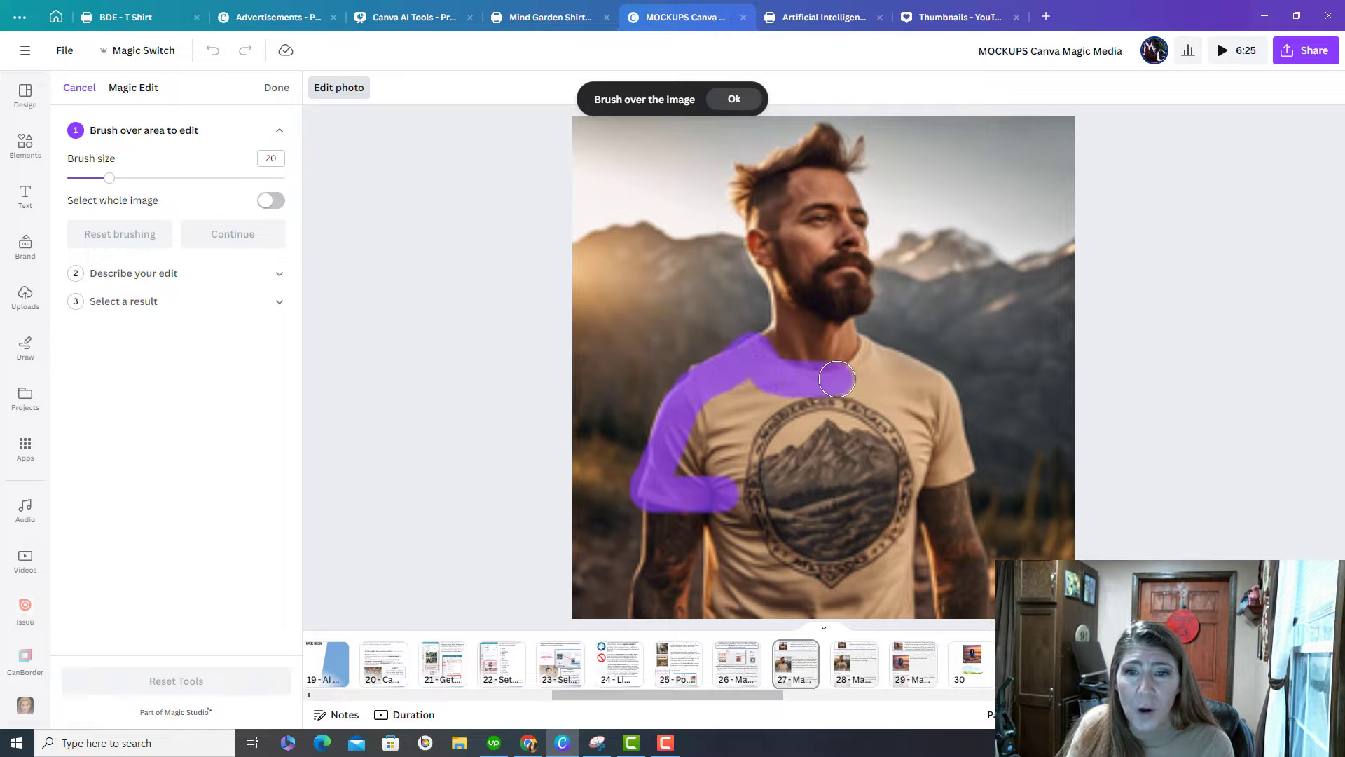
{"action": "left_click_drag", "start_coordinate": [837, 379], "coordinate": [904, 603]}
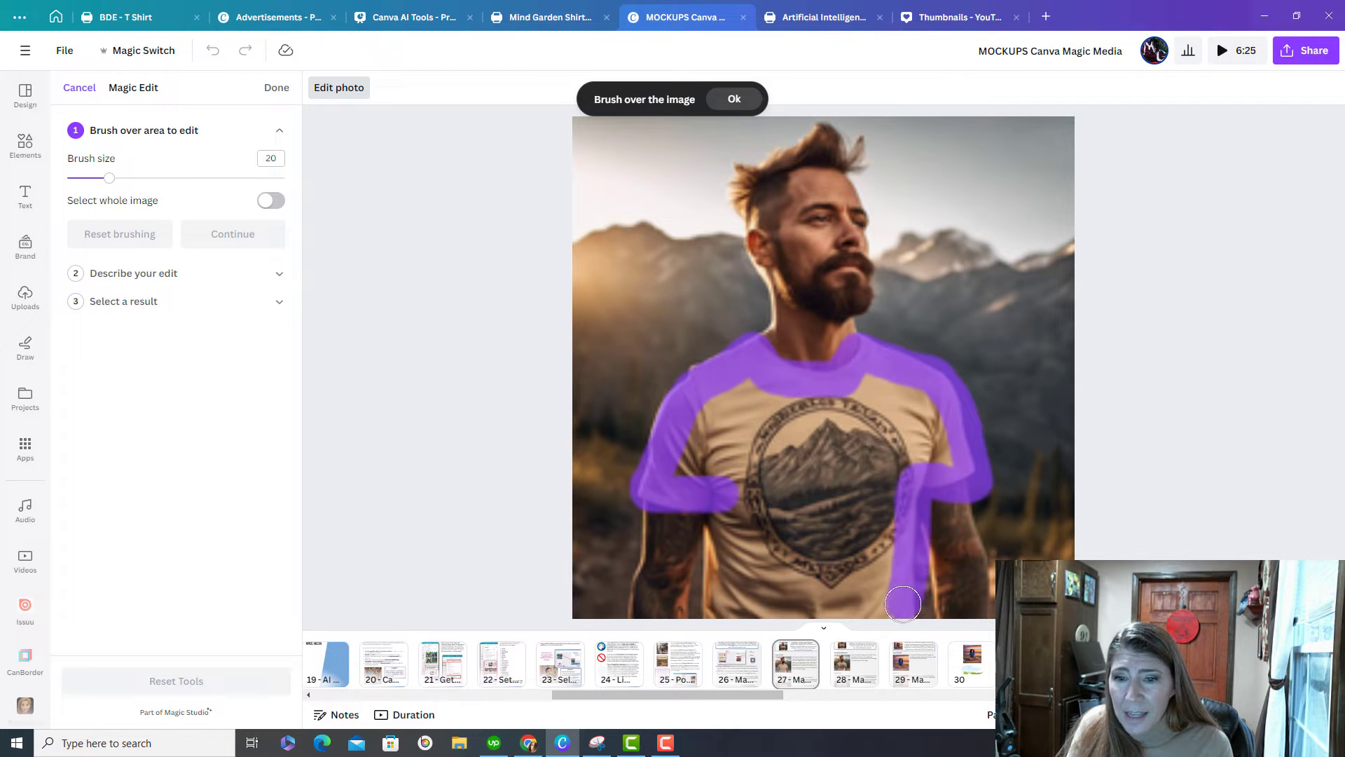
{"action": "left_click_drag", "start_coordinate": [903, 605], "coordinate": [691, 440]}
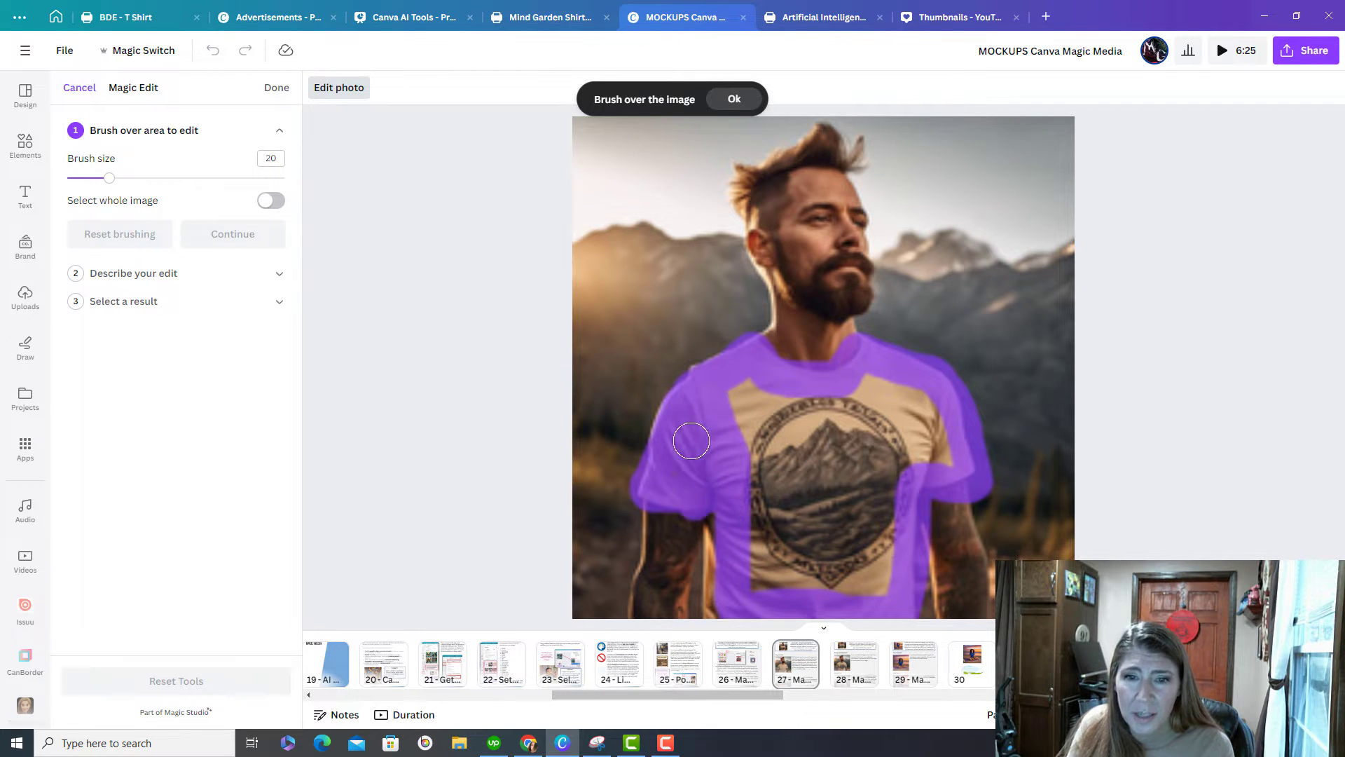
{"action": "left_click_drag", "start_coordinate": [691, 440], "coordinate": [894, 581]}
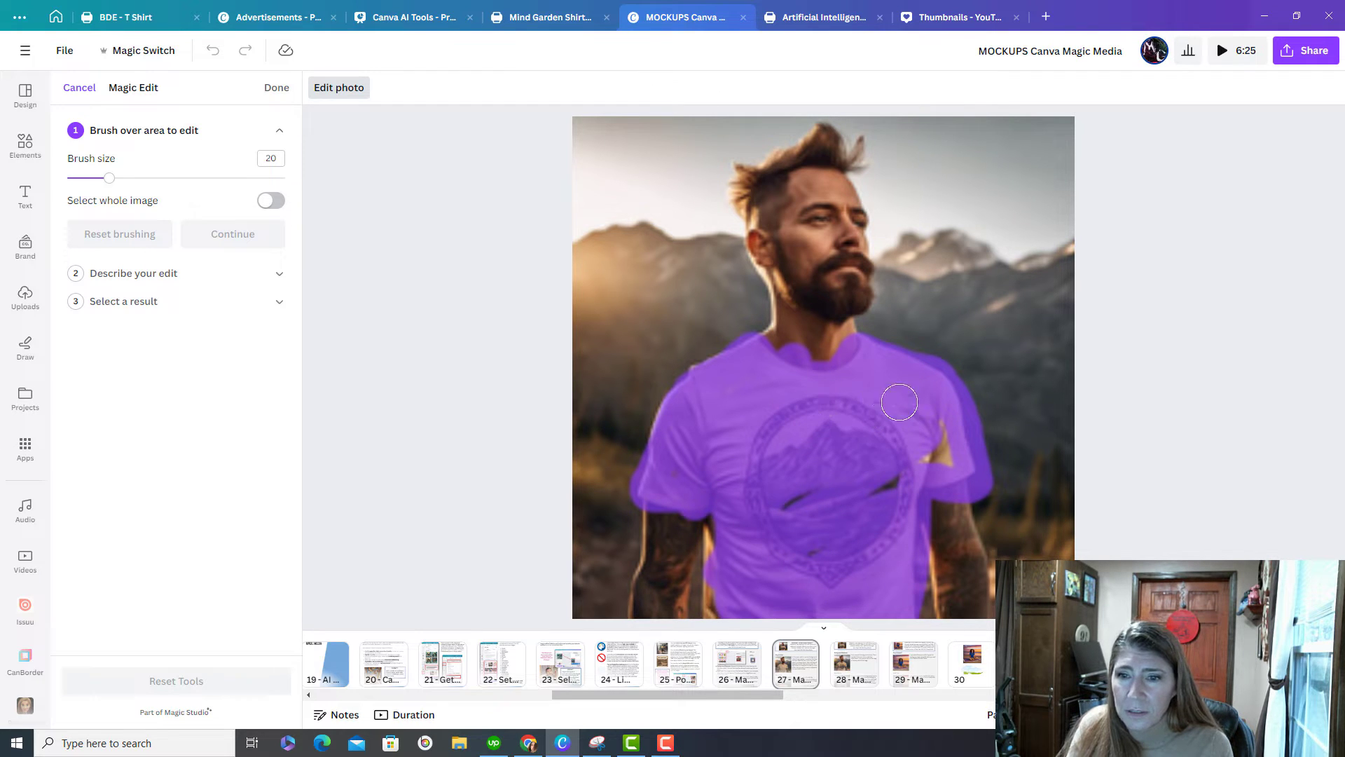
{"action": "left_click_drag", "start_coordinate": [899, 402], "coordinate": [664, 482]}
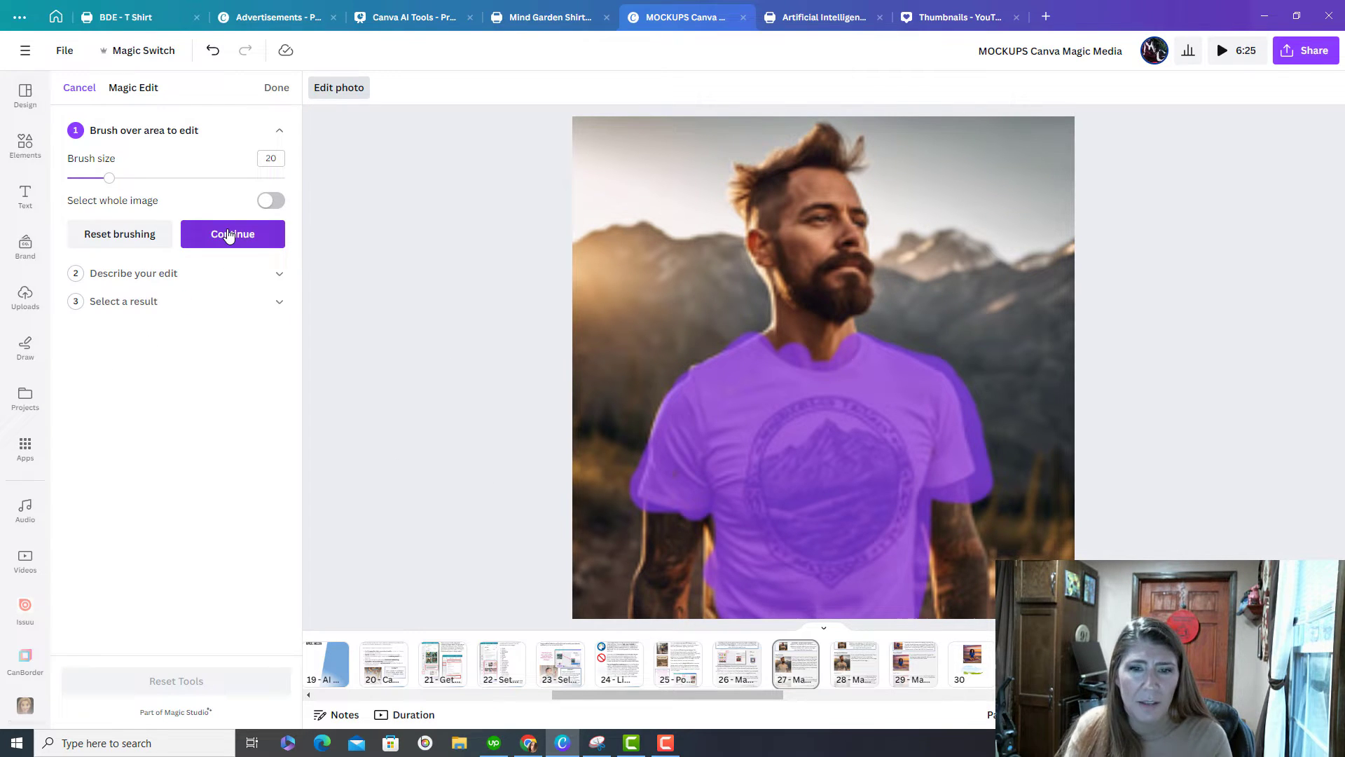
Continue to the edit description and enter 'Change the shirt color to dark blue'.
{"action": "left_click", "coordinate": [232, 234]}
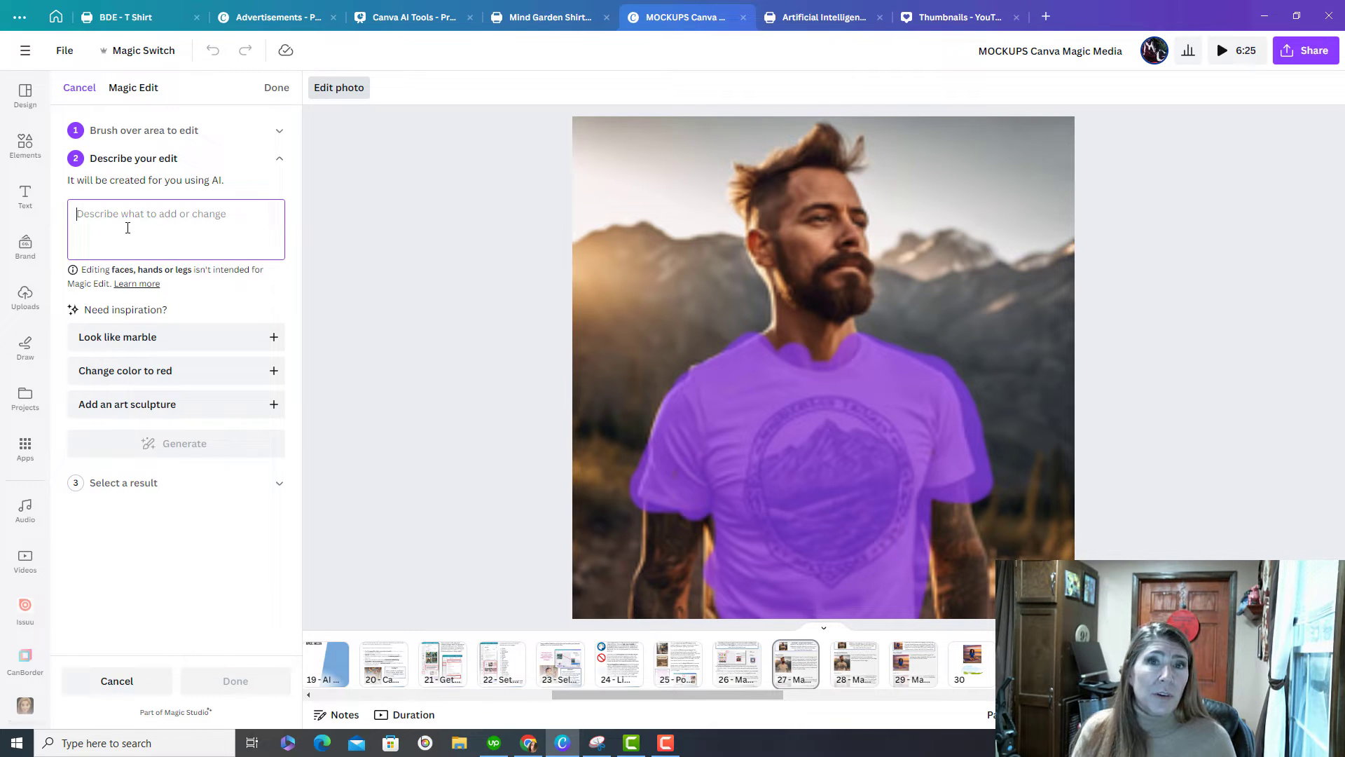
{"action": "type", "text": "Change the"}
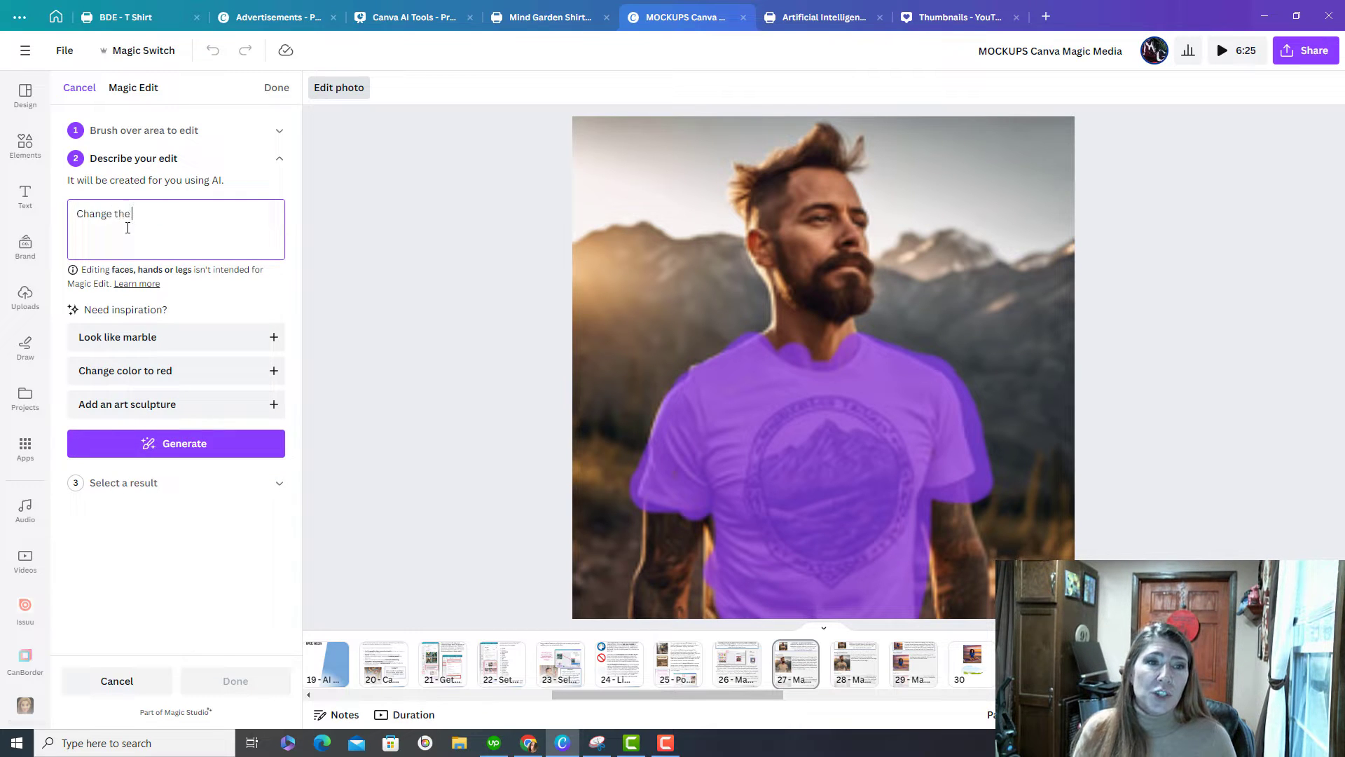
{"action": "type", "text": "shirt color to dark blue"}
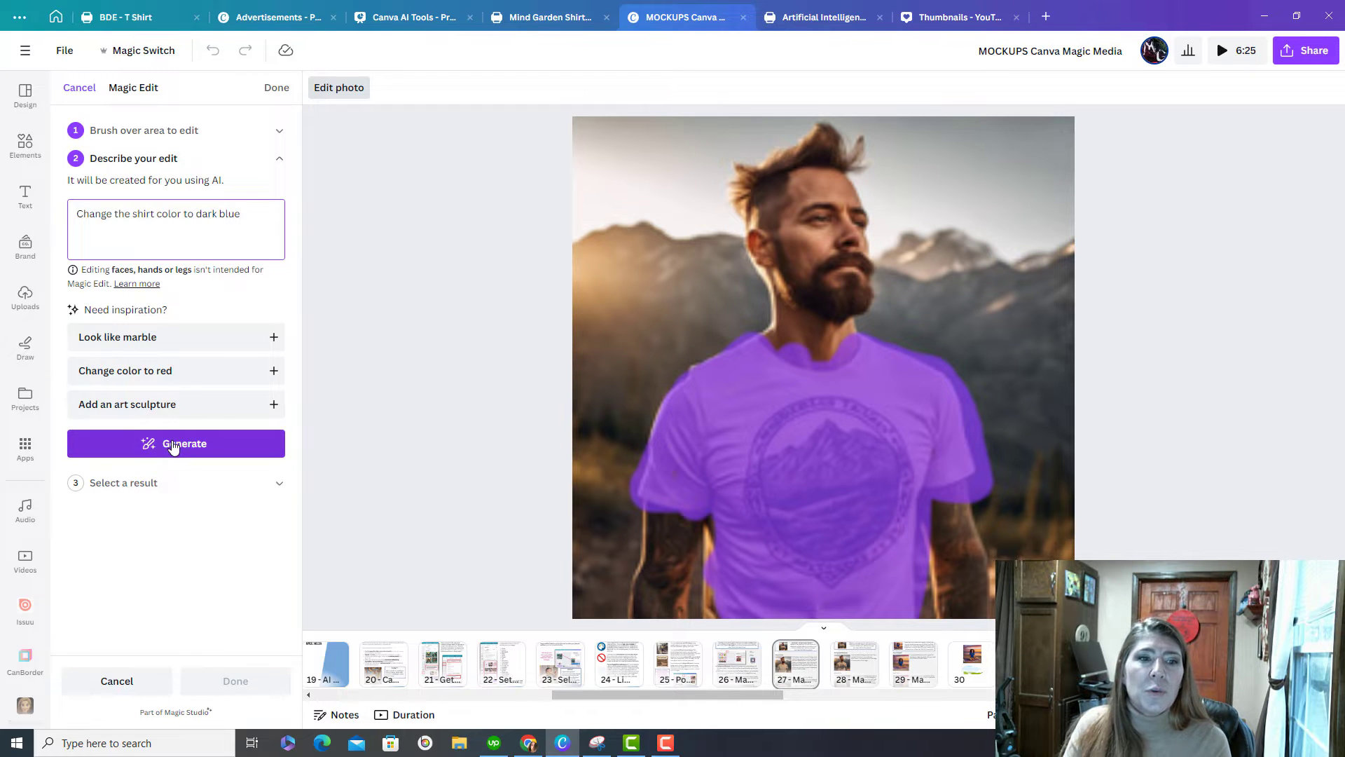
Generate the dark-blue shirt versions, pick a preferred result, and move to page 28.
{"action": "left_click", "coordinate": [176, 444]}
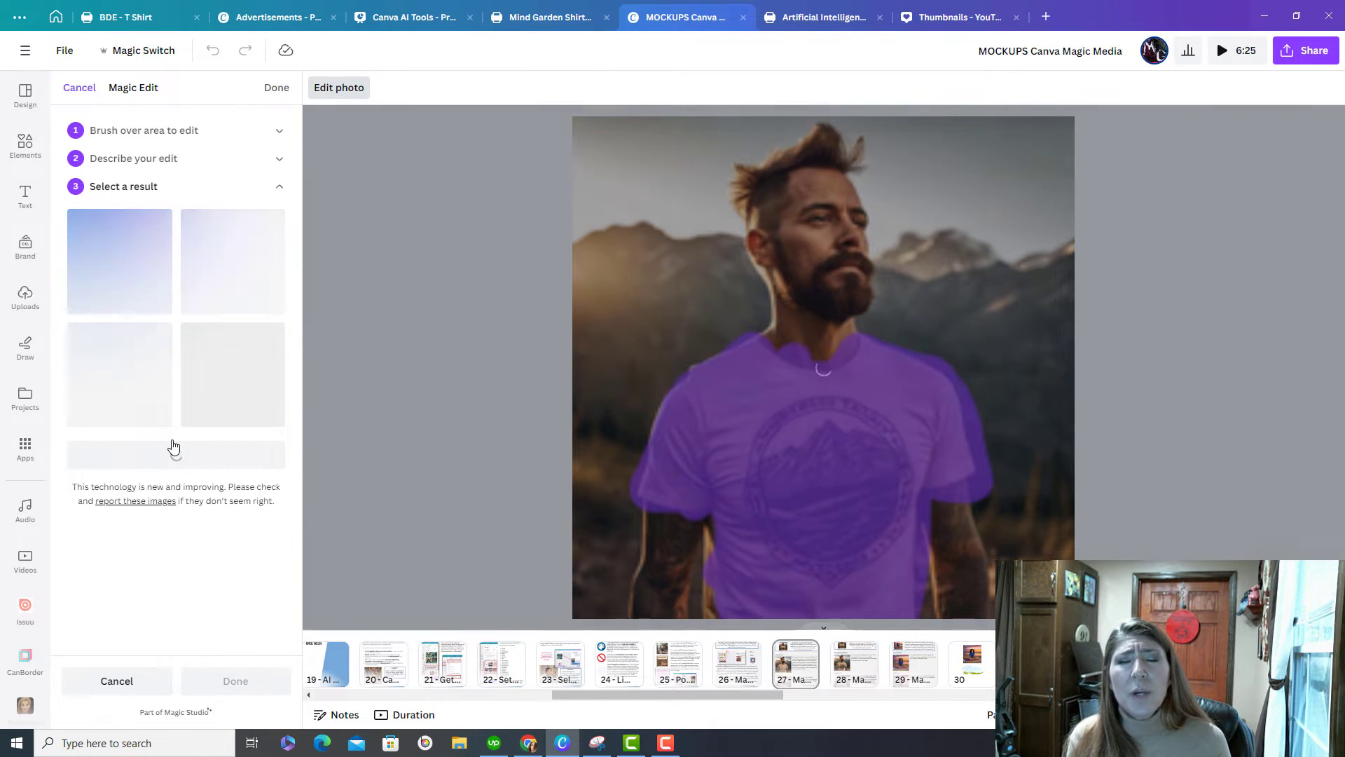
{"action": "left_click", "coordinate": [119, 261]}
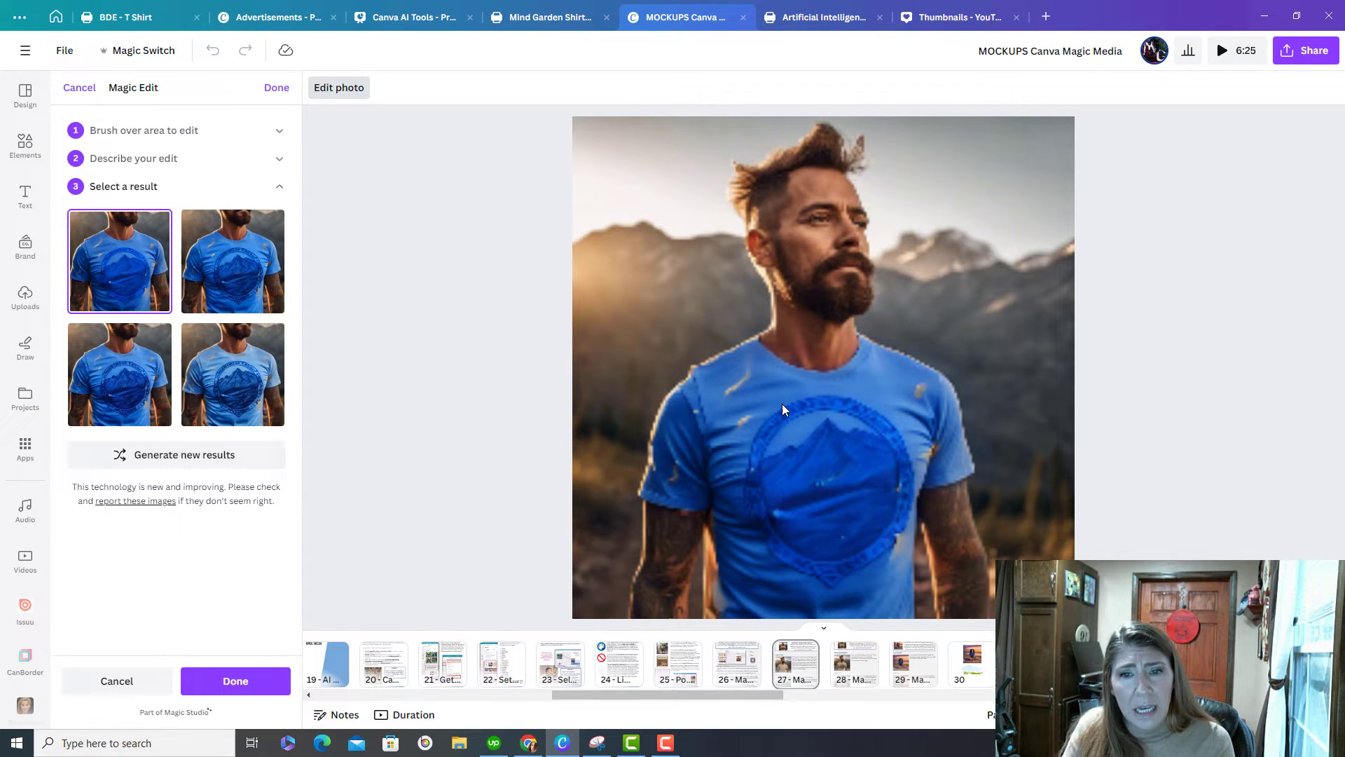
{"action": "mouse_move", "coordinate": [925, 391]}
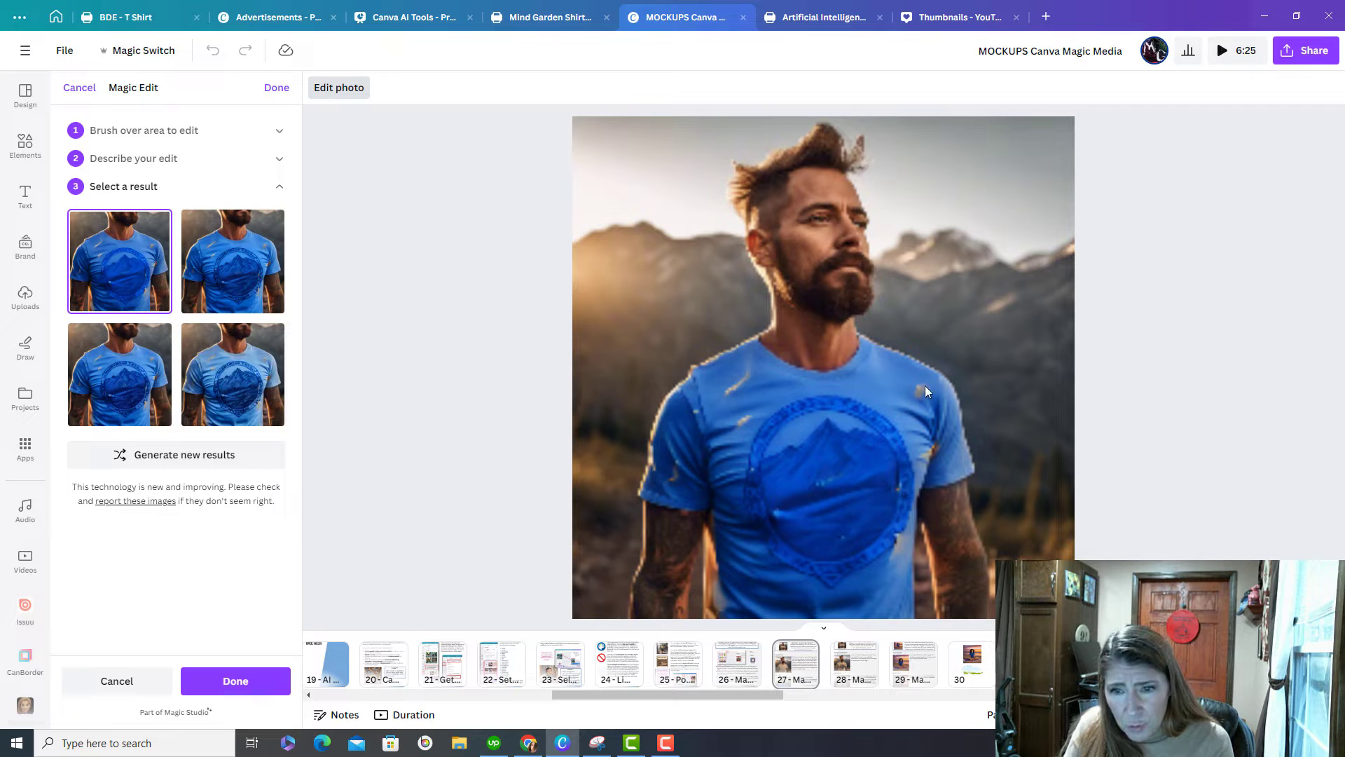
{"action": "left_click", "coordinate": [120, 374]}
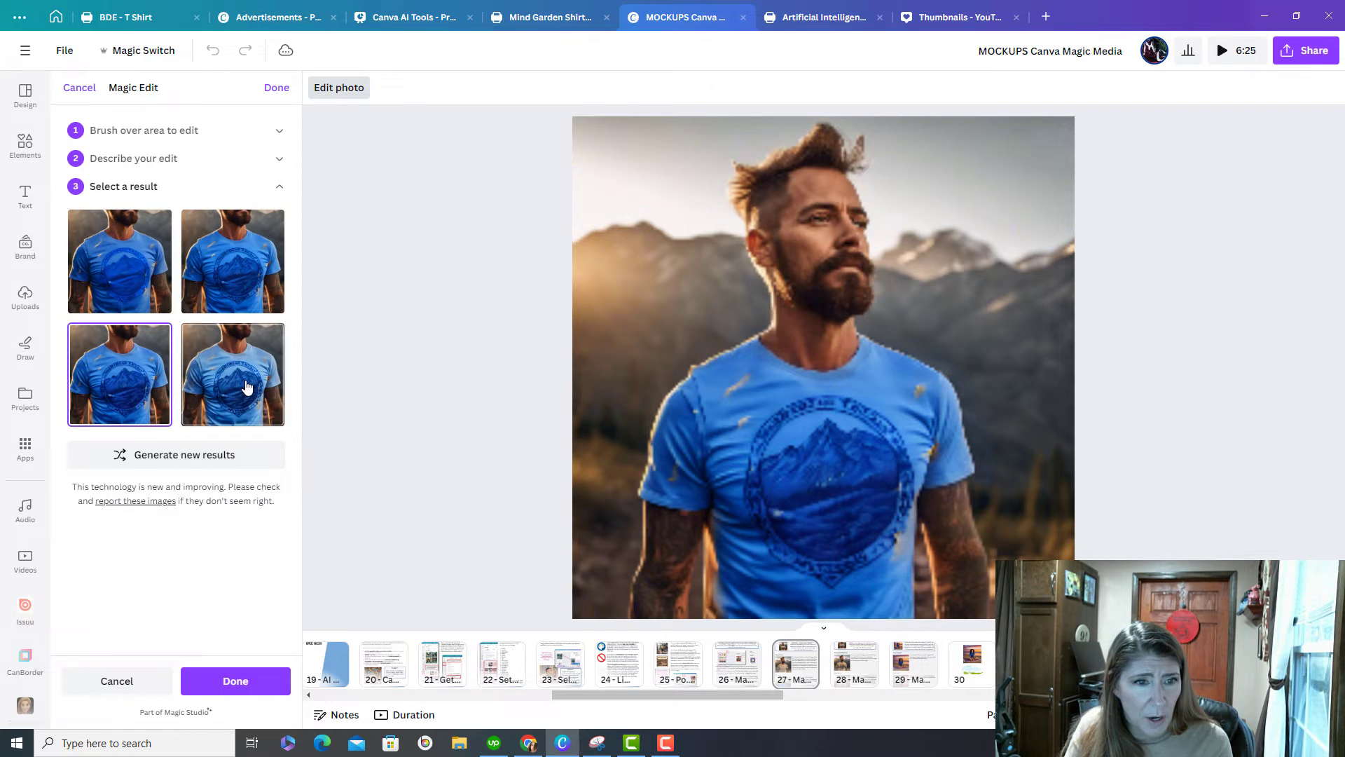
{"action": "left_click", "coordinate": [231, 374]}
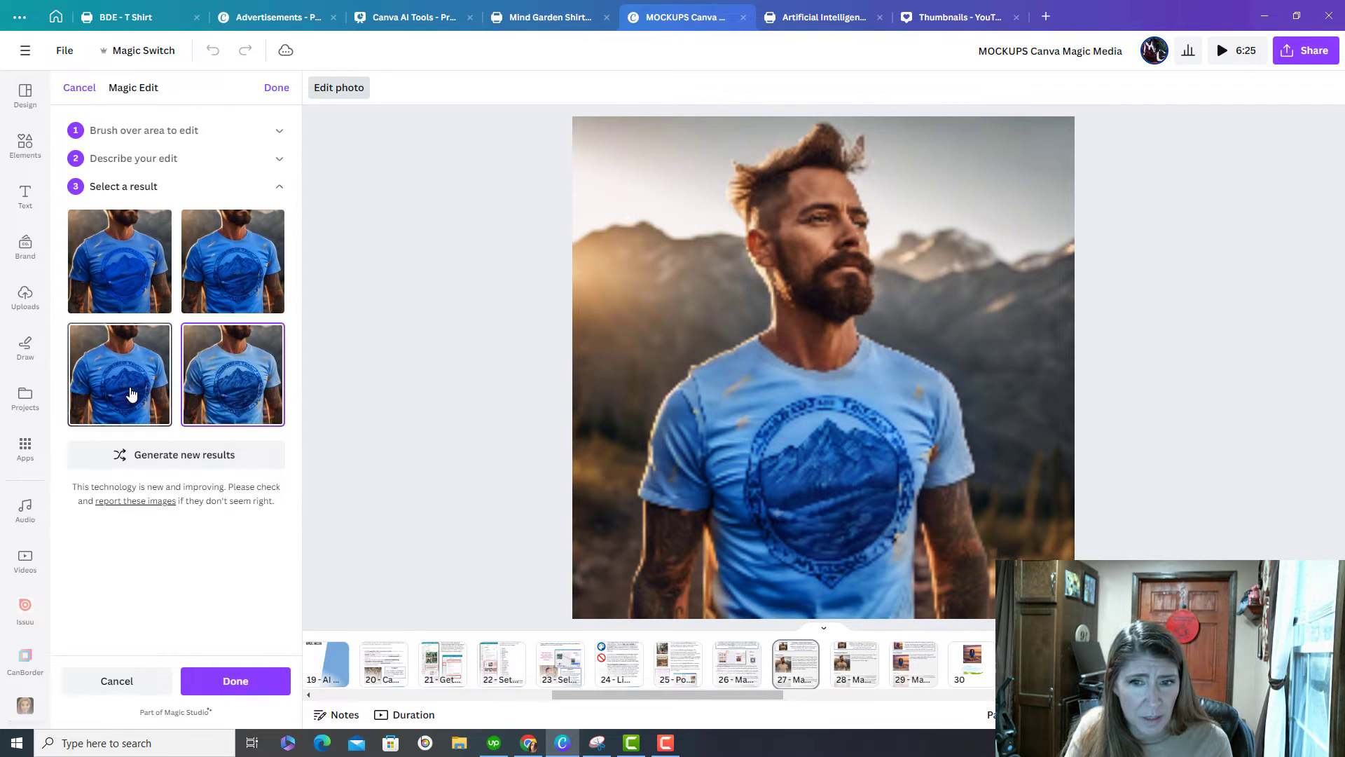
{"action": "left_click", "coordinate": [119, 374]}
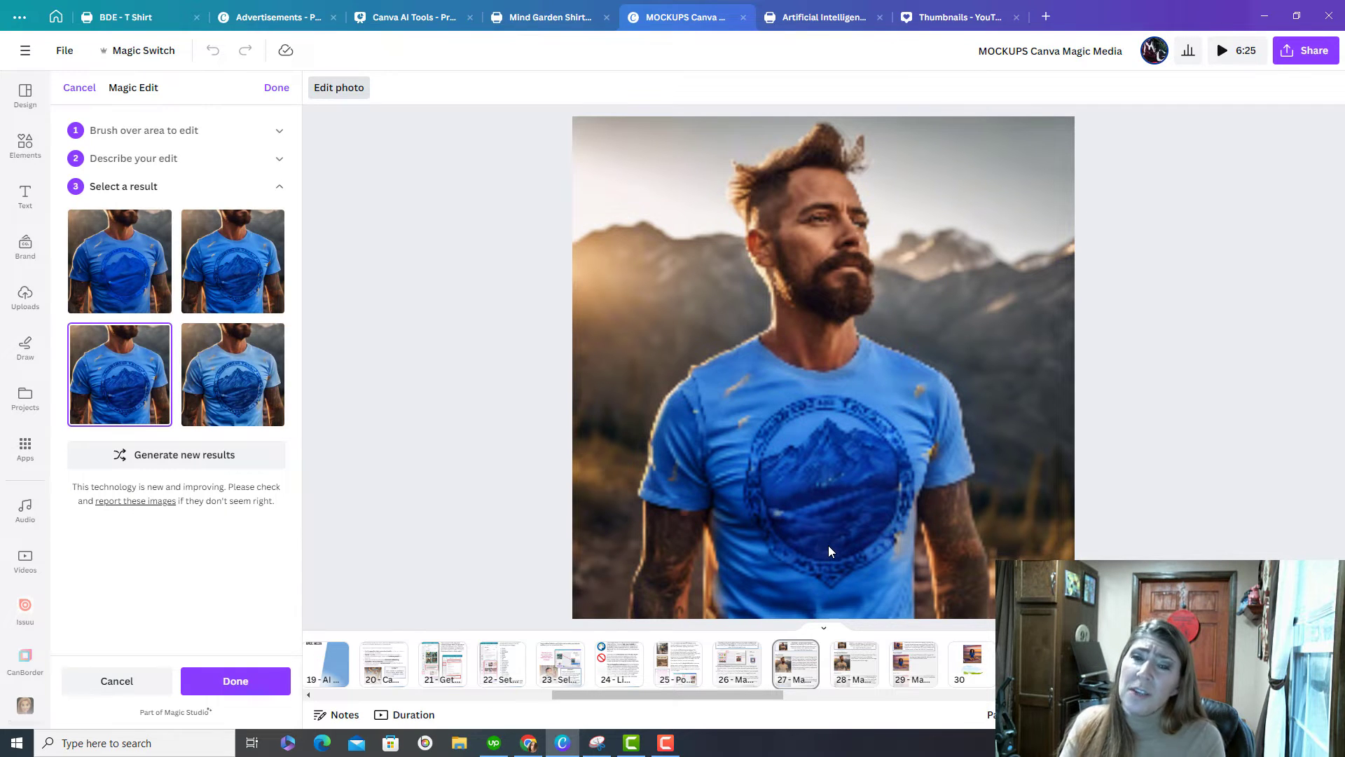
{"action": "mouse_move", "coordinate": [792, 486]}
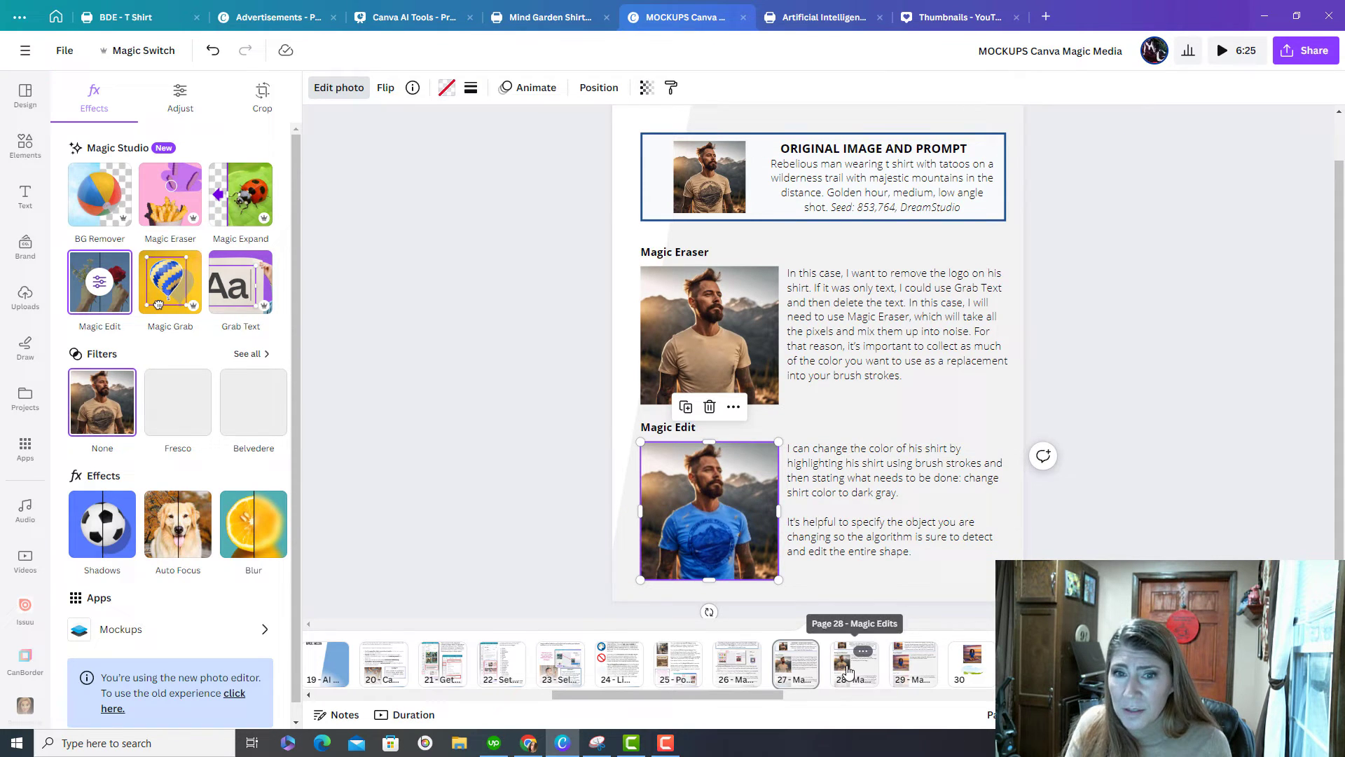
{"action": "left_click", "coordinate": [853, 663]}
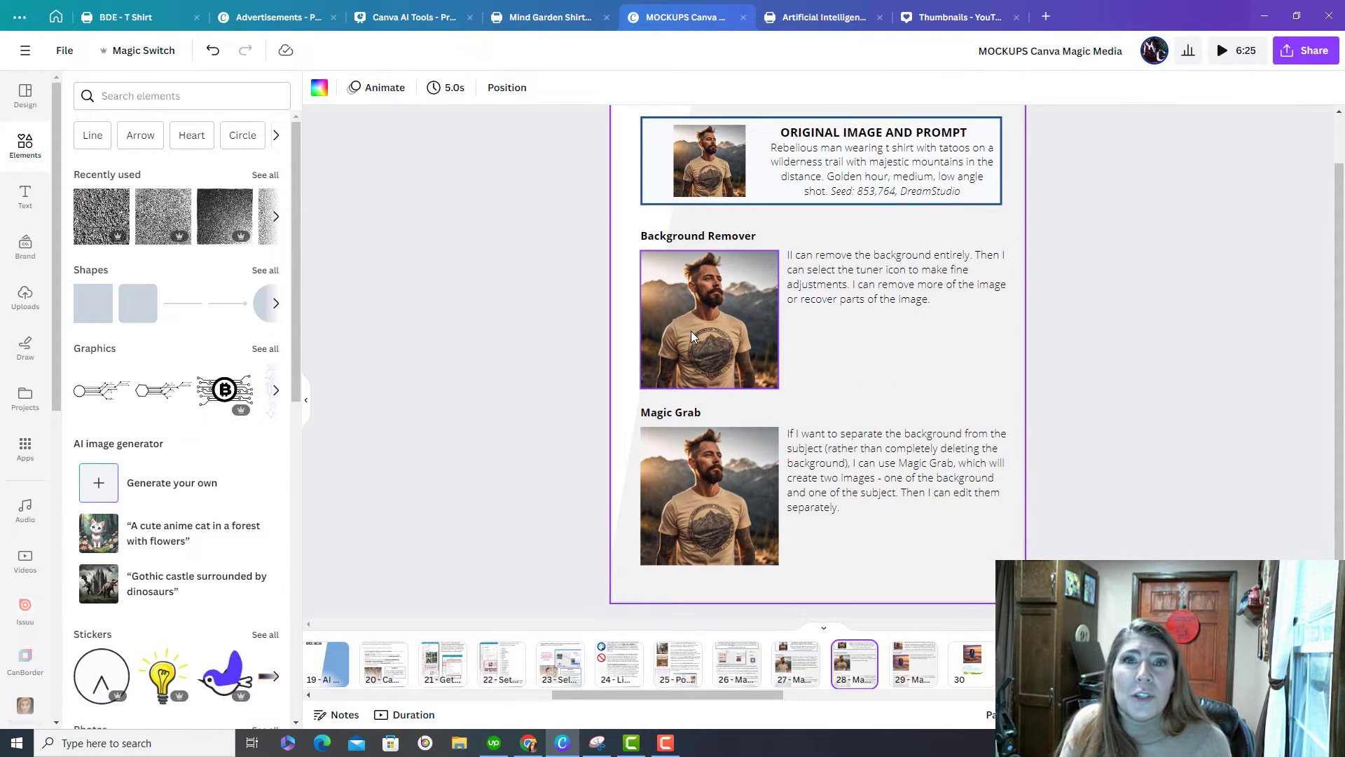
Run BG Remover on the man's photo to cut away the mountain backdrop.
{"action": "left_click", "coordinate": [709, 318]}
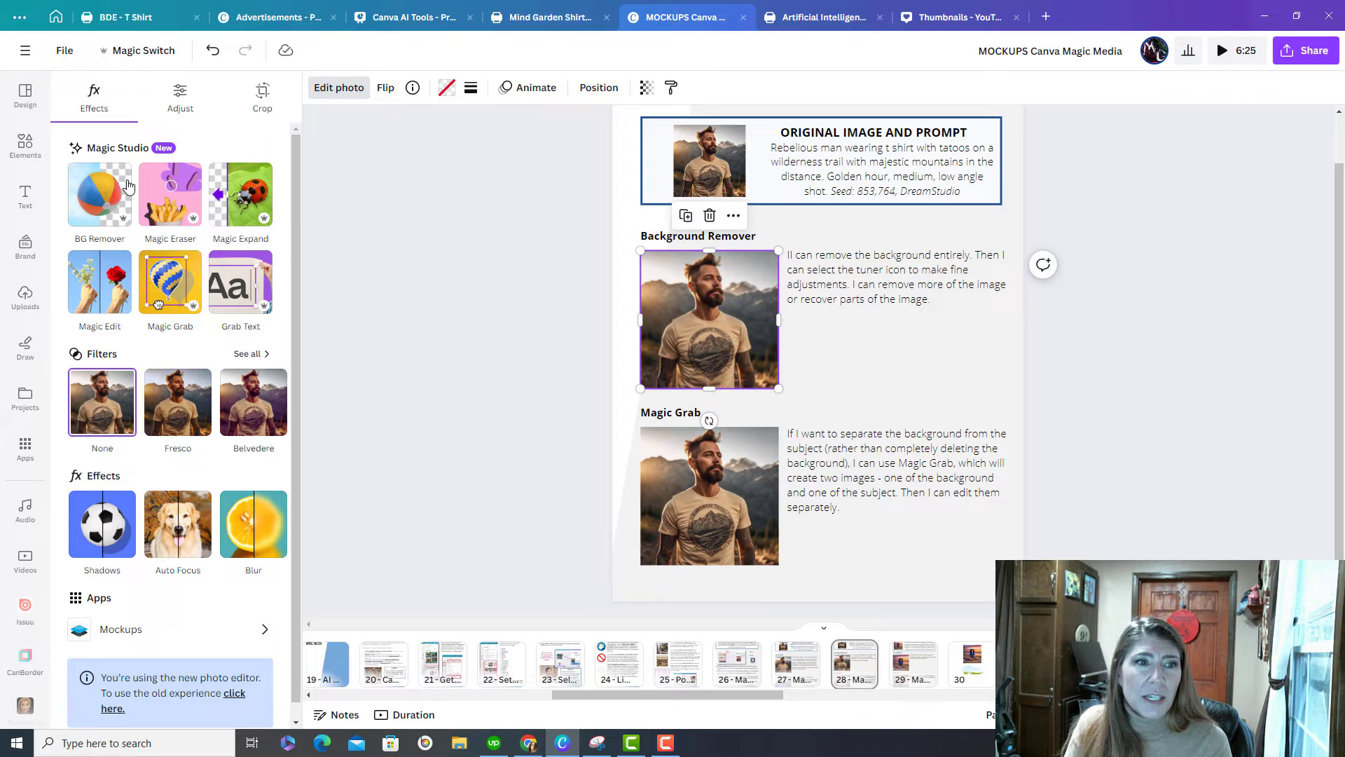
{"action": "left_click", "coordinate": [100, 193]}
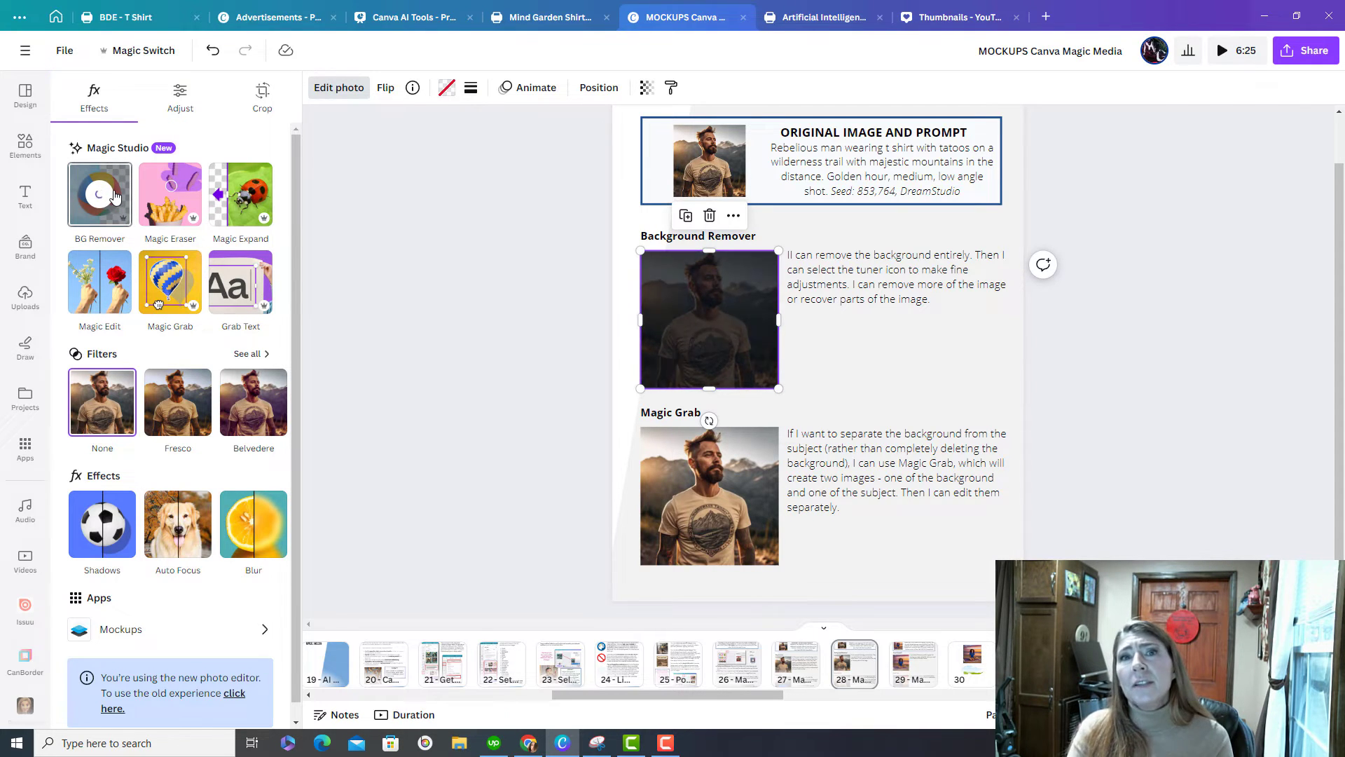
{"action": "left_click", "coordinate": [98, 192]}
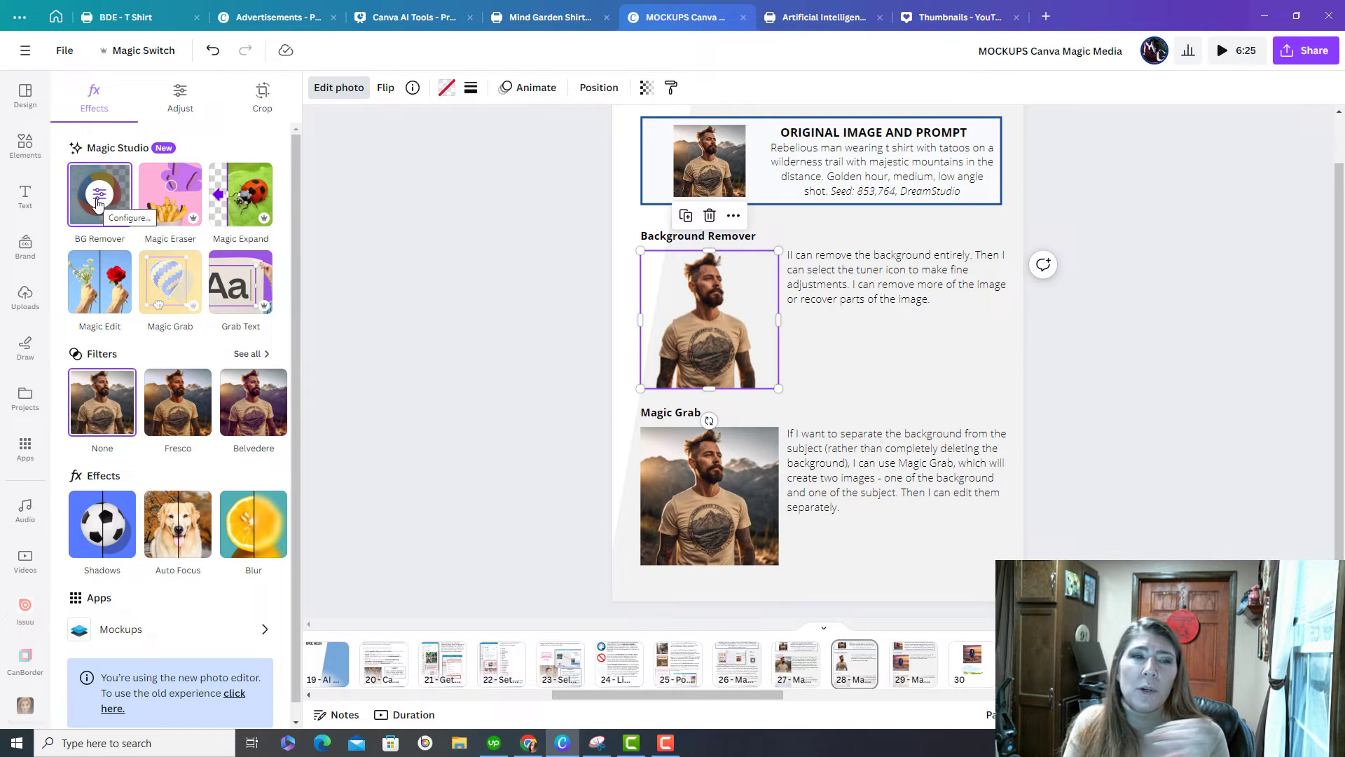
In Configure, use the Restore brush to bring back the removed area near his shoulder.
{"action": "left_click", "coordinate": [100, 192]}
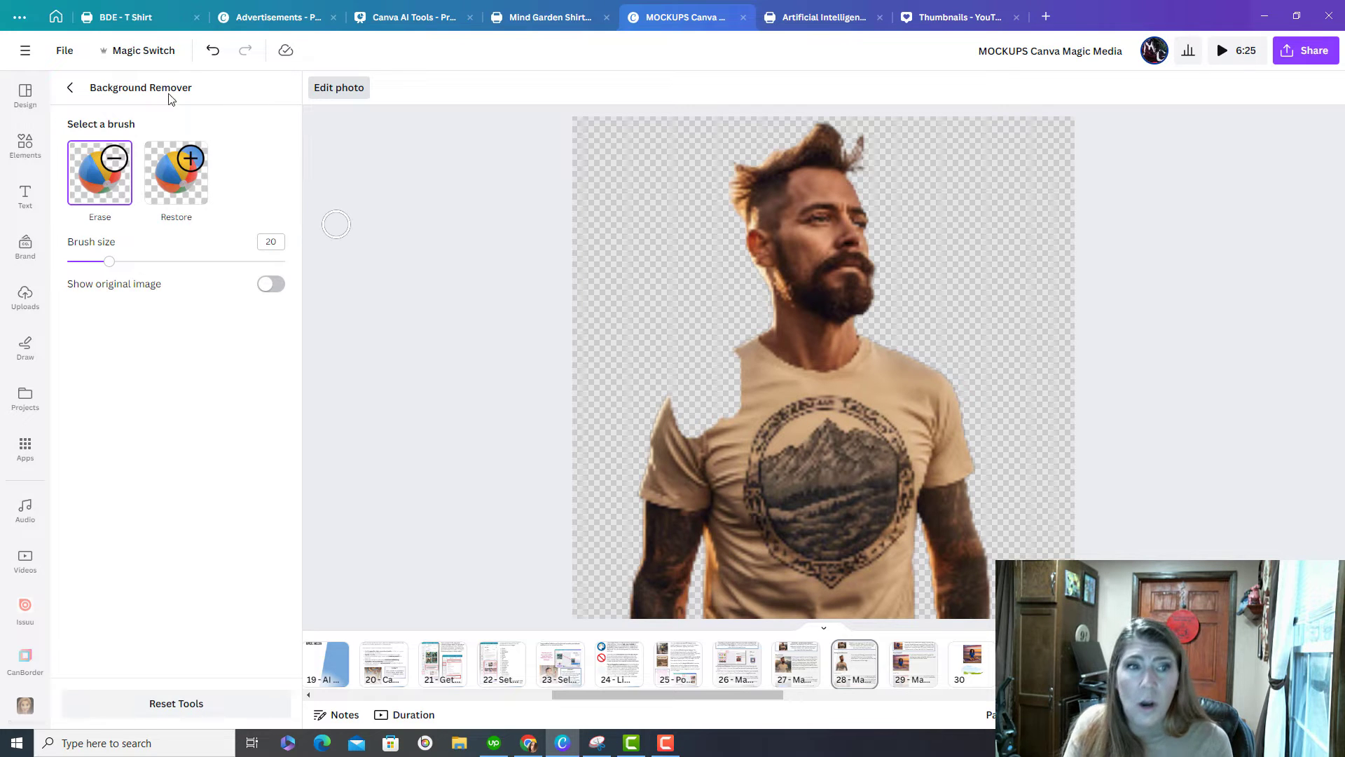
{"action": "left_click", "coordinate": [177, 171]}
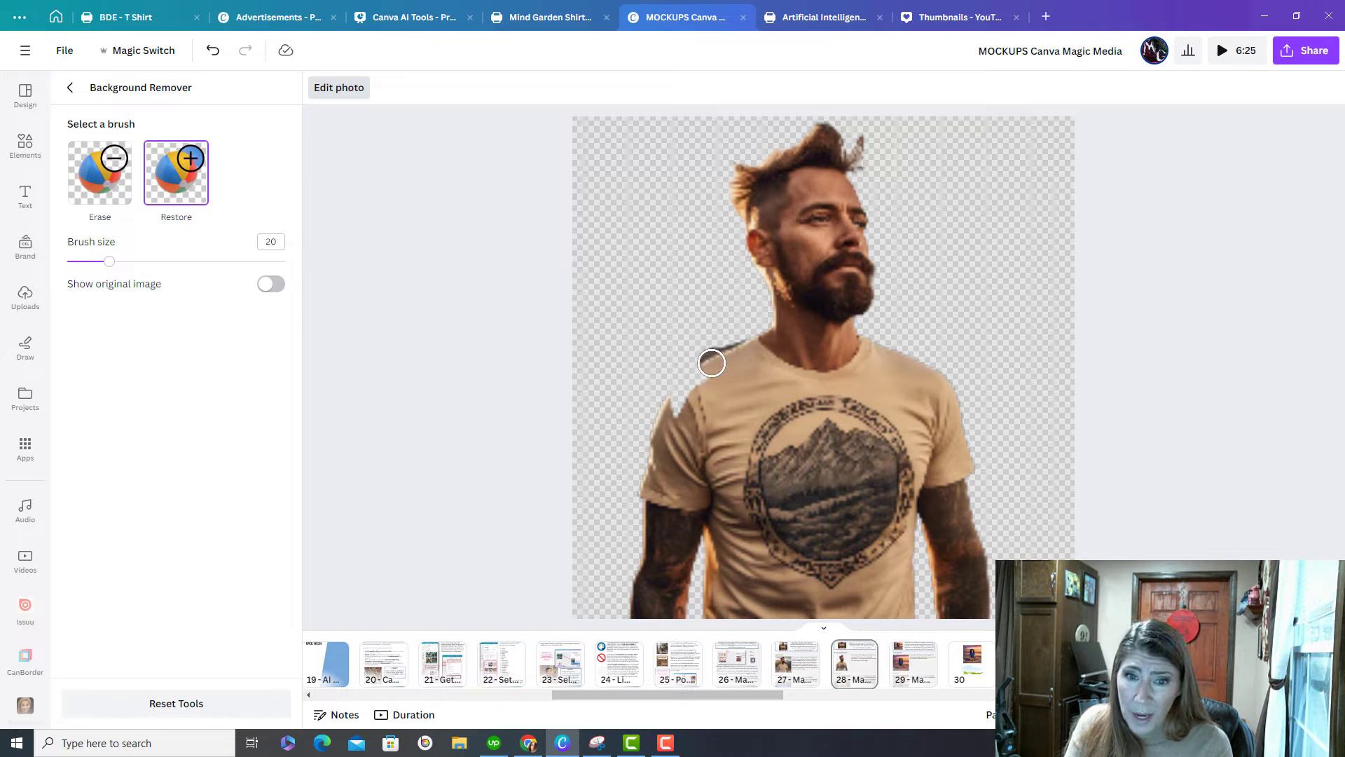
{"action": "left_click_drag", "start_coordinate": [712, 363], "coordinate": [627, 196]}
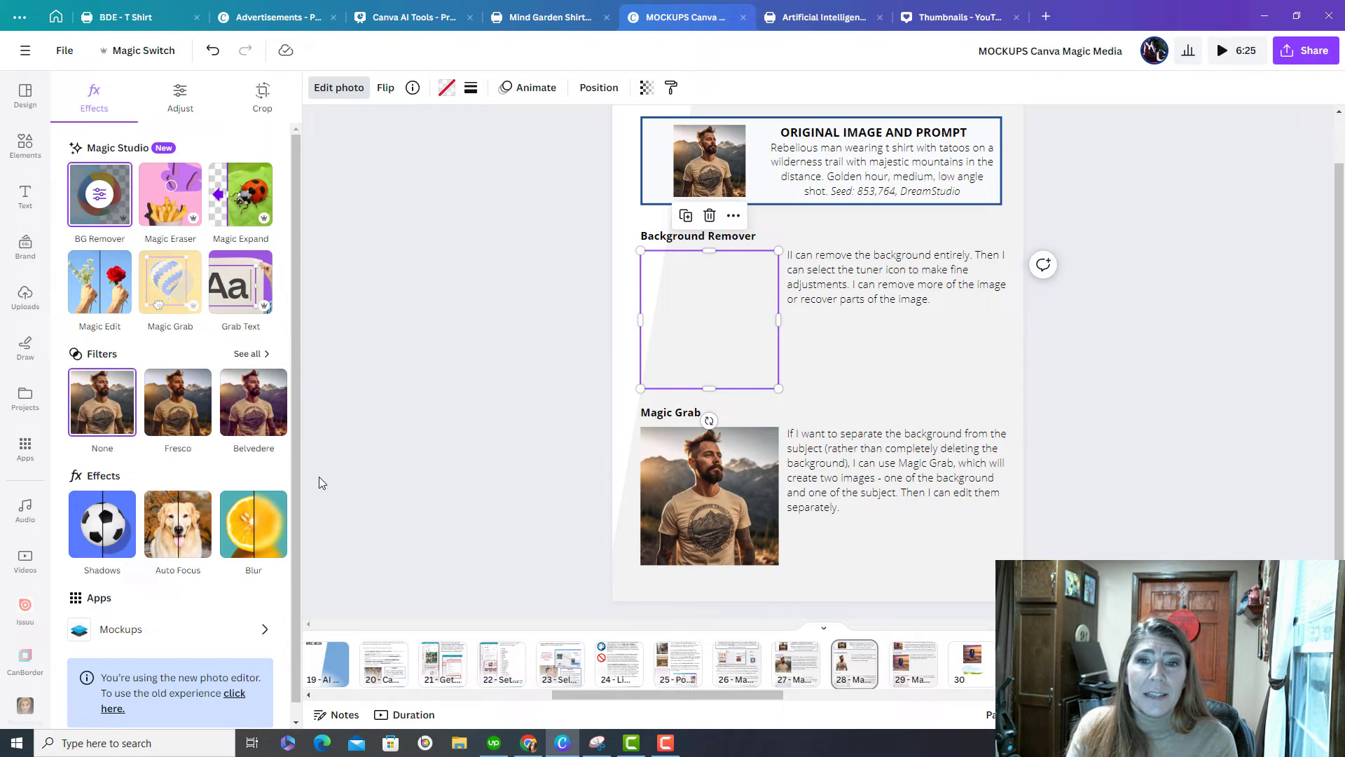
{"action": "scroll", "scroll_direction": "down", "scroll_amount": 3}
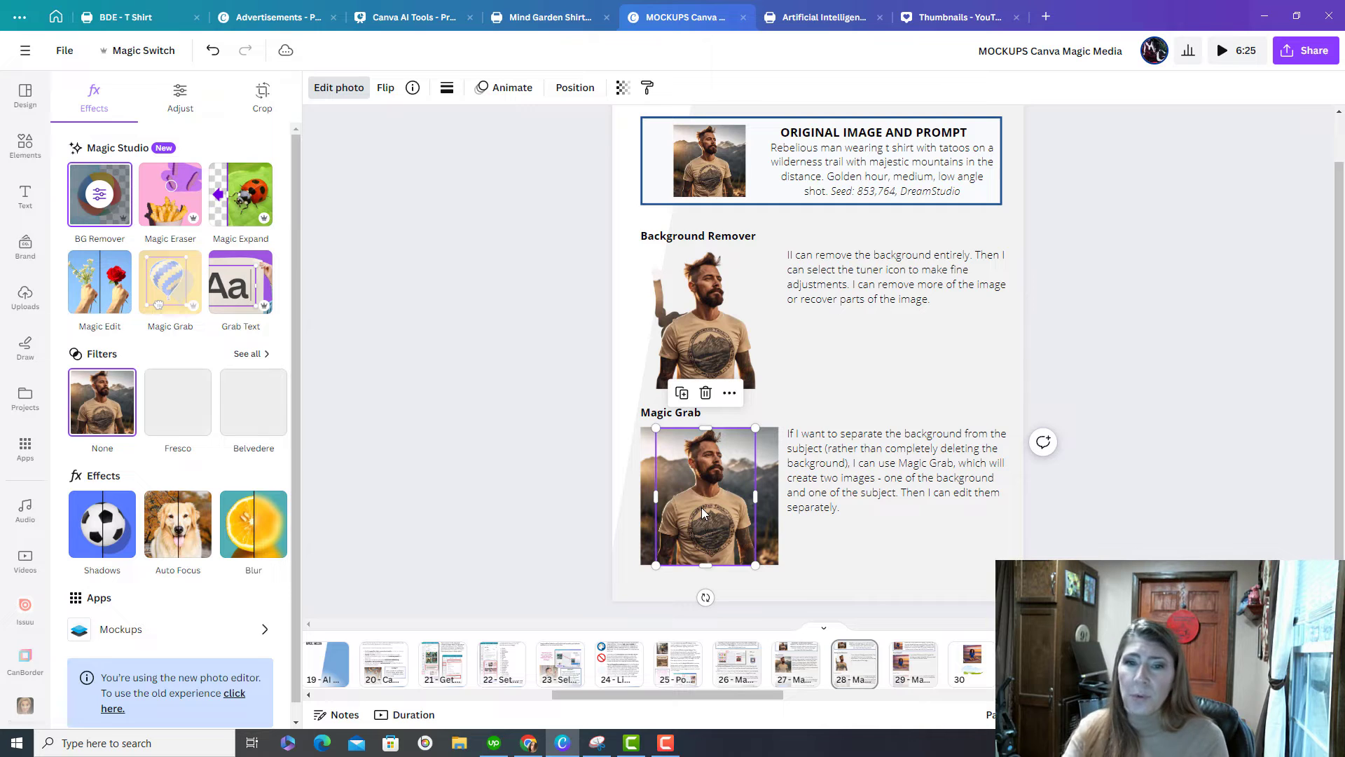
Check the finished cut-out of the man before moving to page 29.
{"action": "left_click_drag", "start_coordinate": [707, 496], "coordinate": [872, 506]}
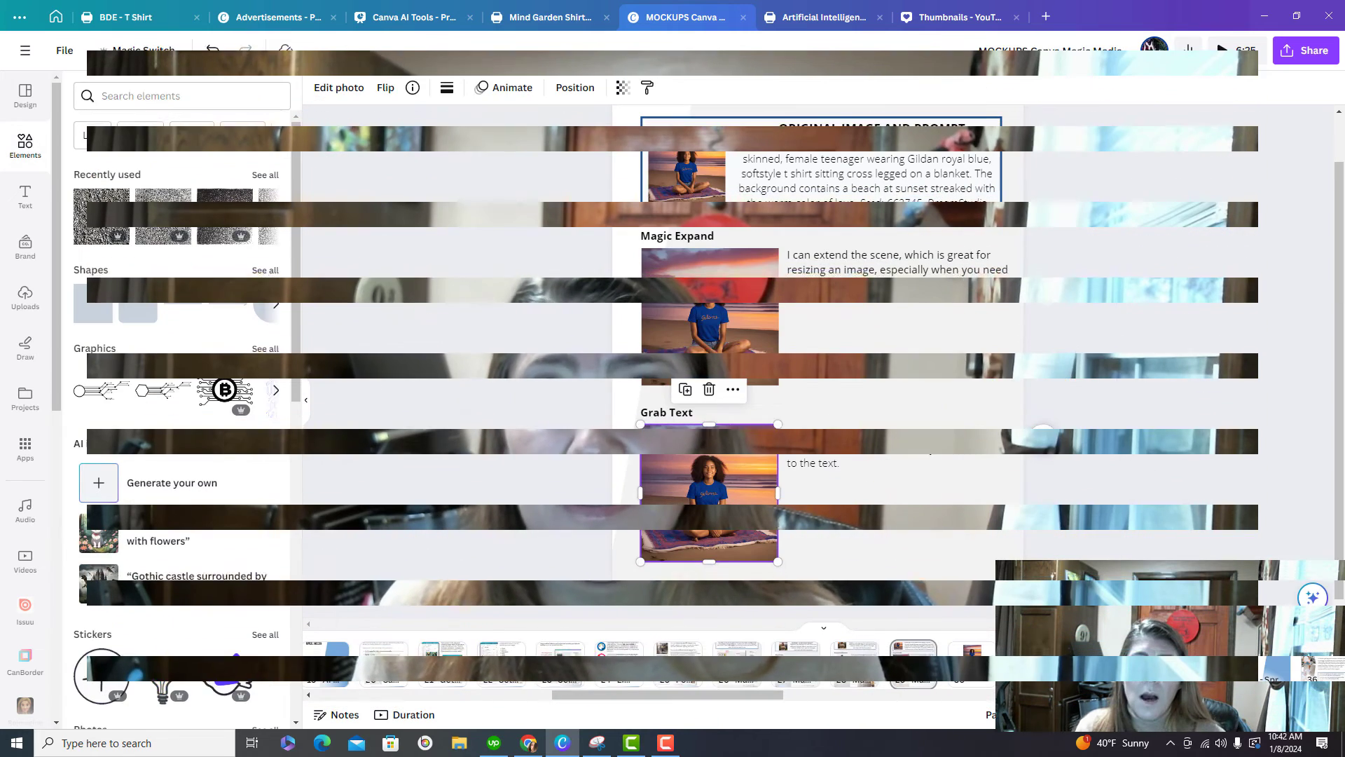
Widen the beach photo's frame to the right and run Magic Expand to fill the new area.
{"action": "left_click", "coordinate": [337, 87]}
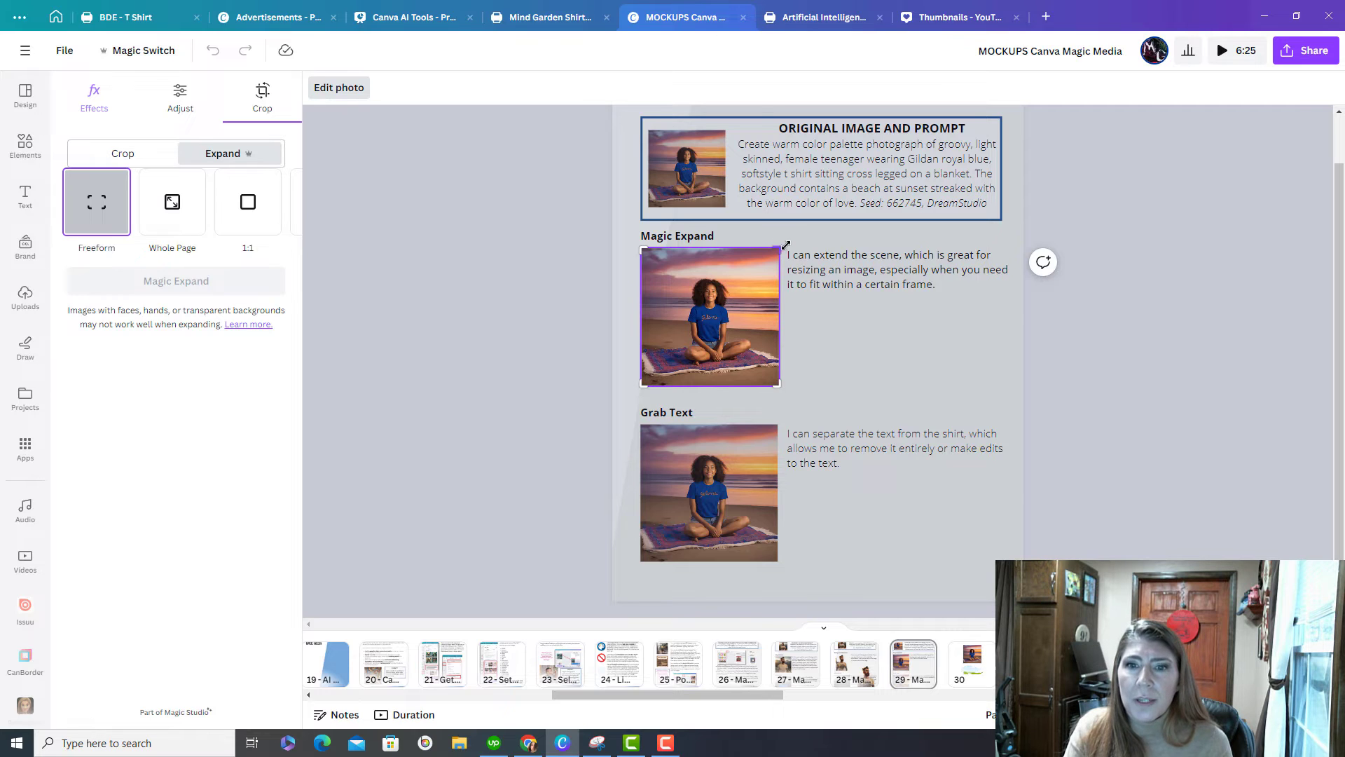
{"action": "left_click_drag", "start_coordinate": [774, 319], "coordinate": [862, 318]}
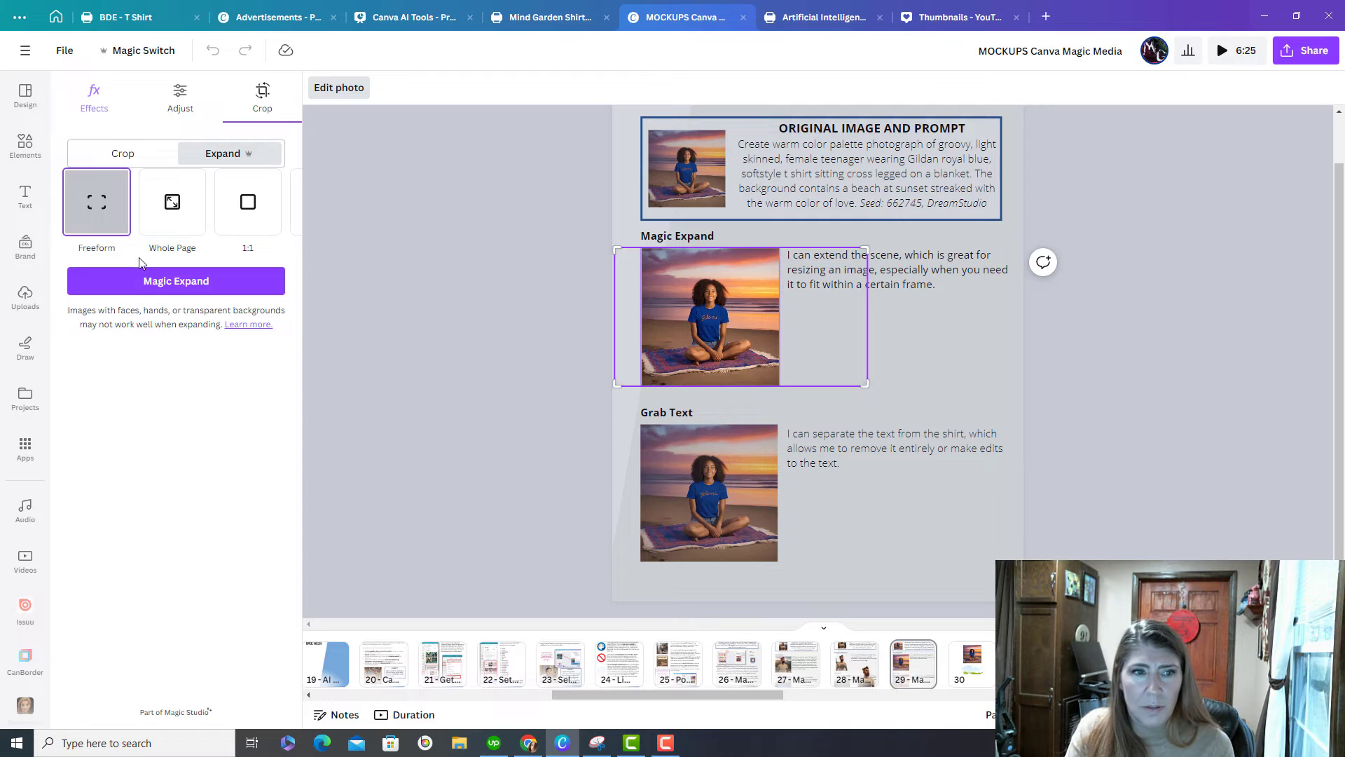
{"action": "left_click", "coordinate": [176, 281]}
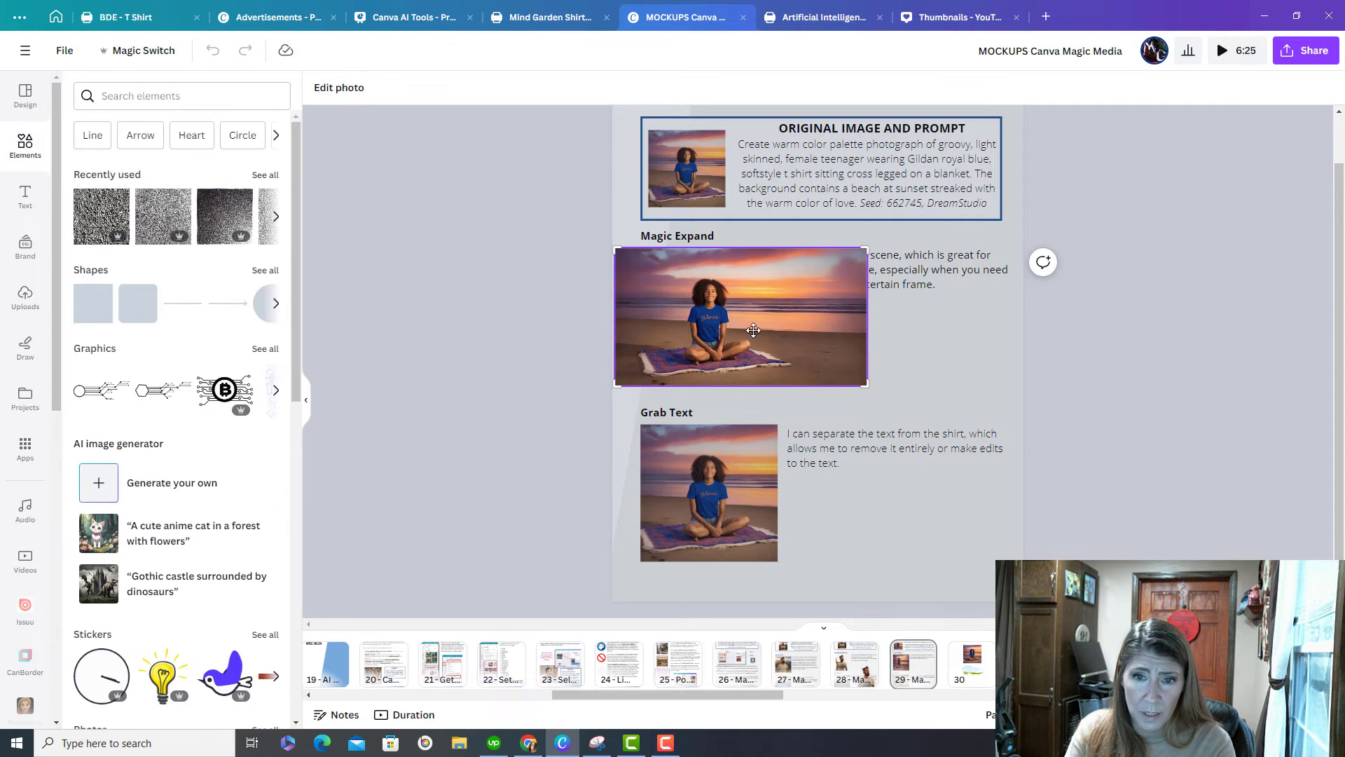
On page 30, enlarge the fill area around the brush-stroke-framed beach photo and run Magic Expand.
{"action": "left_click", "coordinate": [740, 317]}
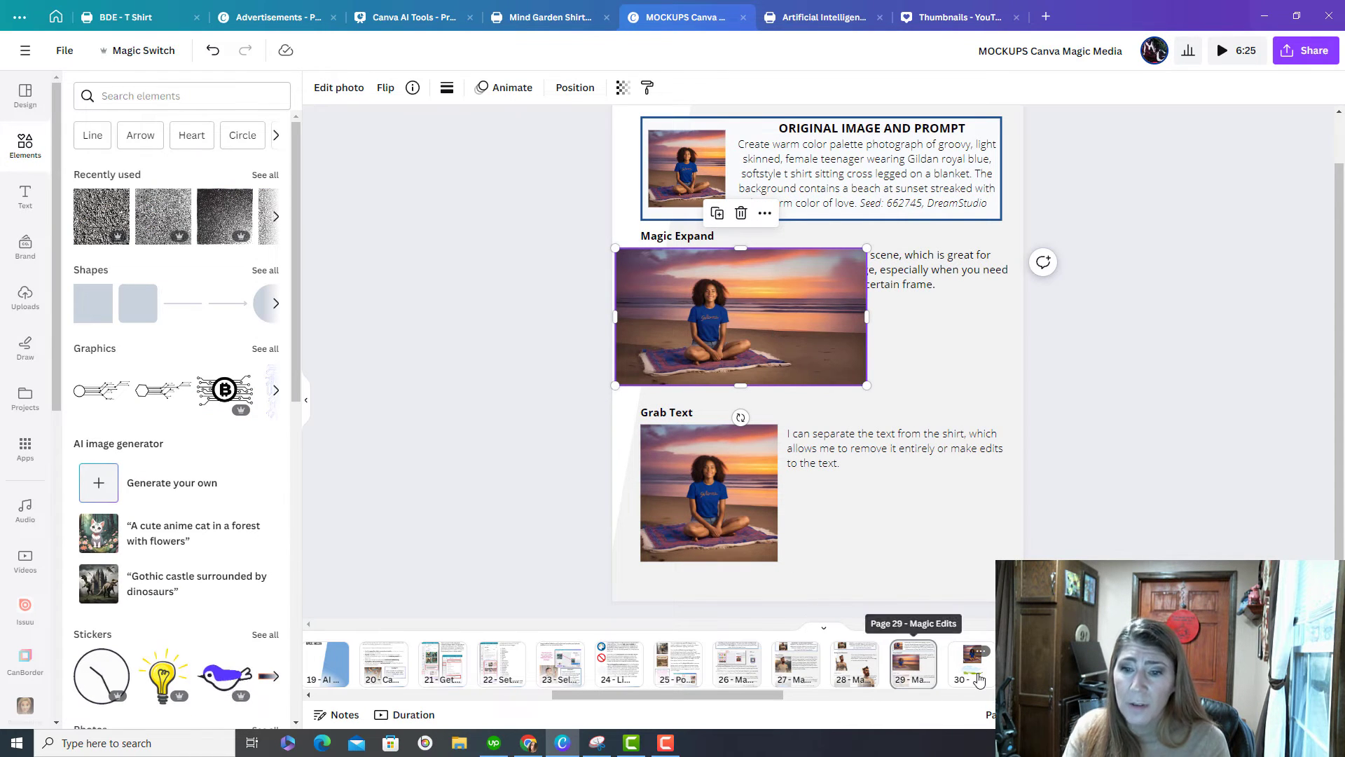
{"action": "left_click", "coordinate": [969, 662]}
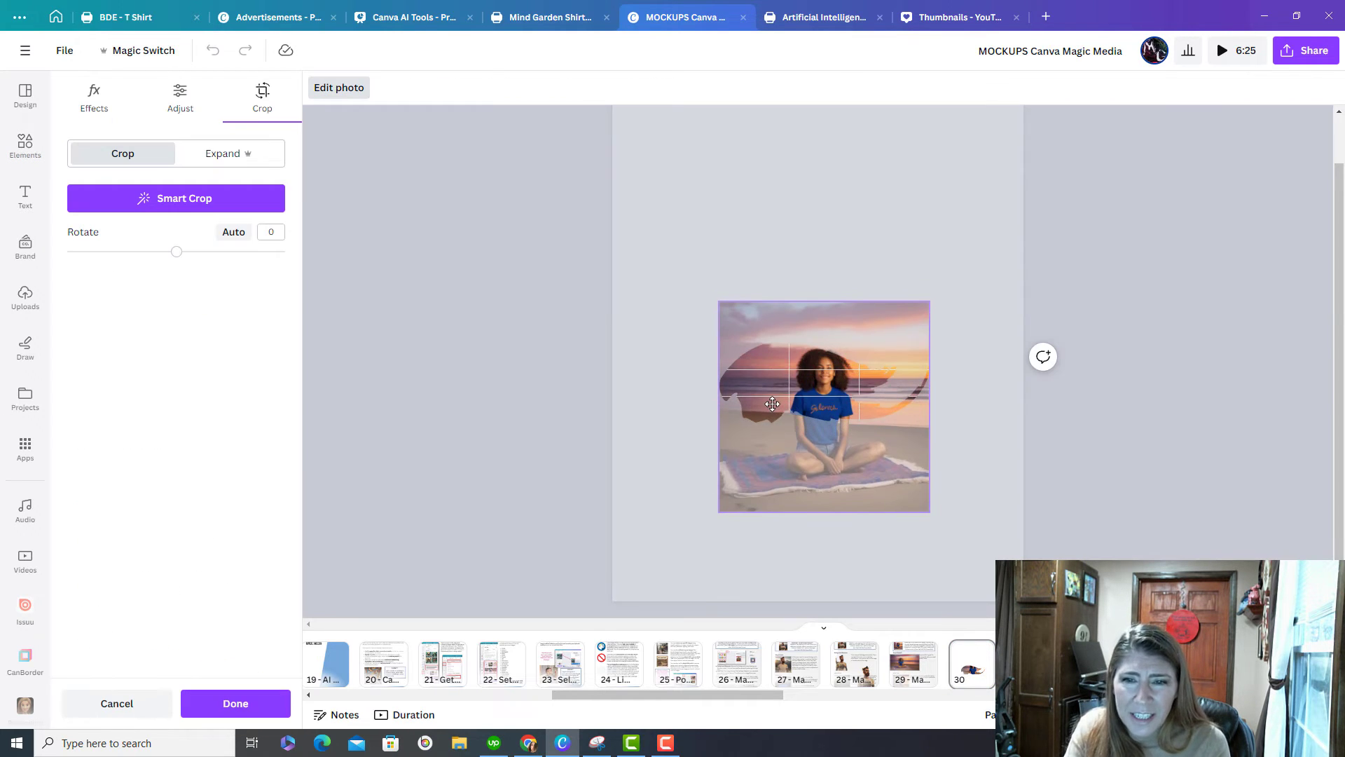
{"action": "left_click", "coordinate": [236, 702]}
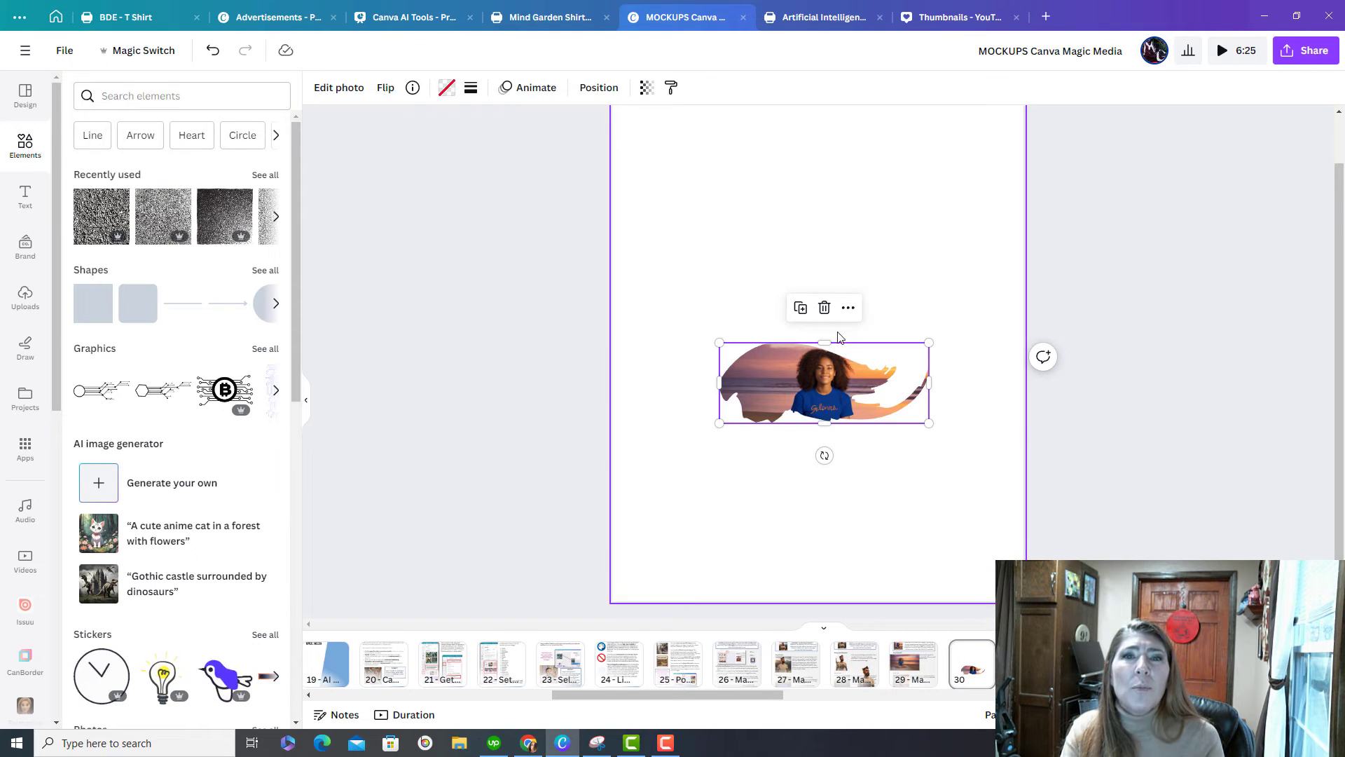
{"action": "left_click", "coordinate": [846, 307]}
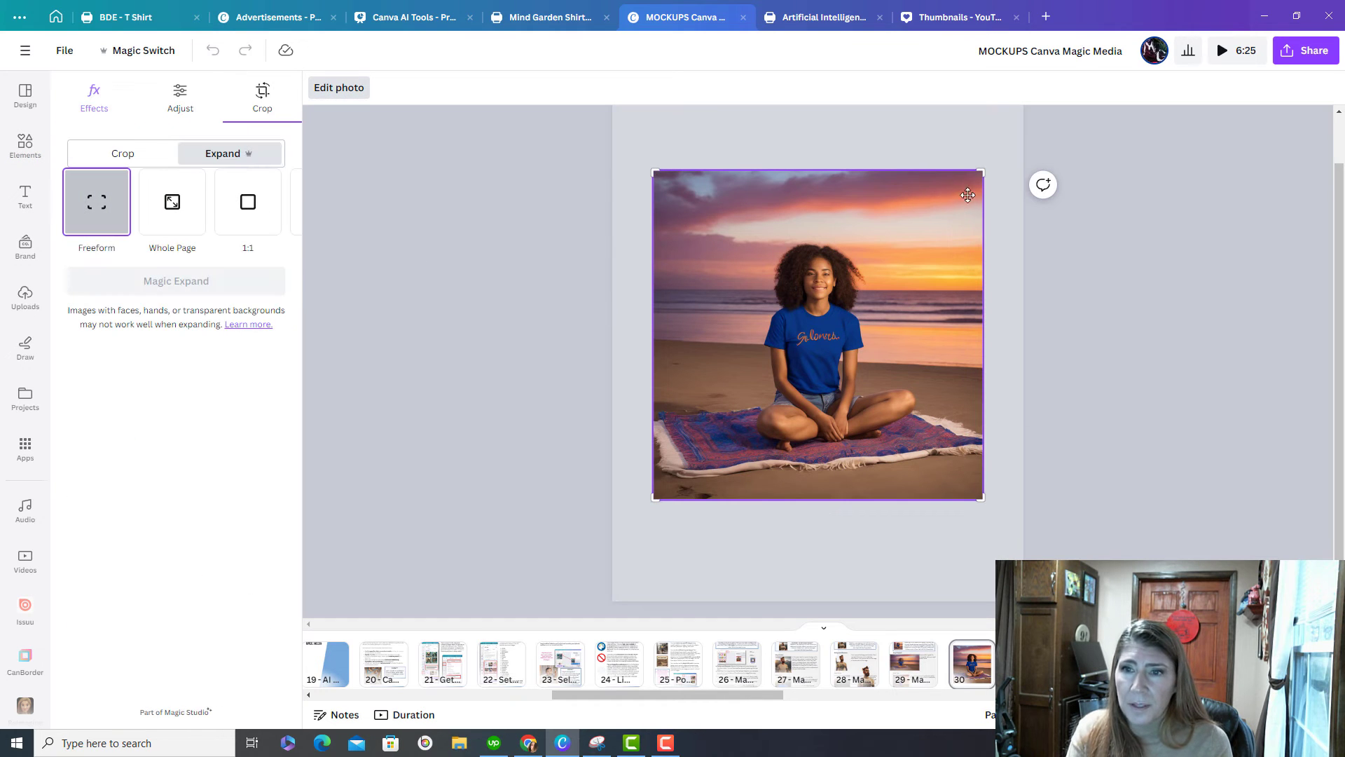
{"action": "left_click_drag", "start_coordinate": [968, 195], "coordinate": [1120, 112]}
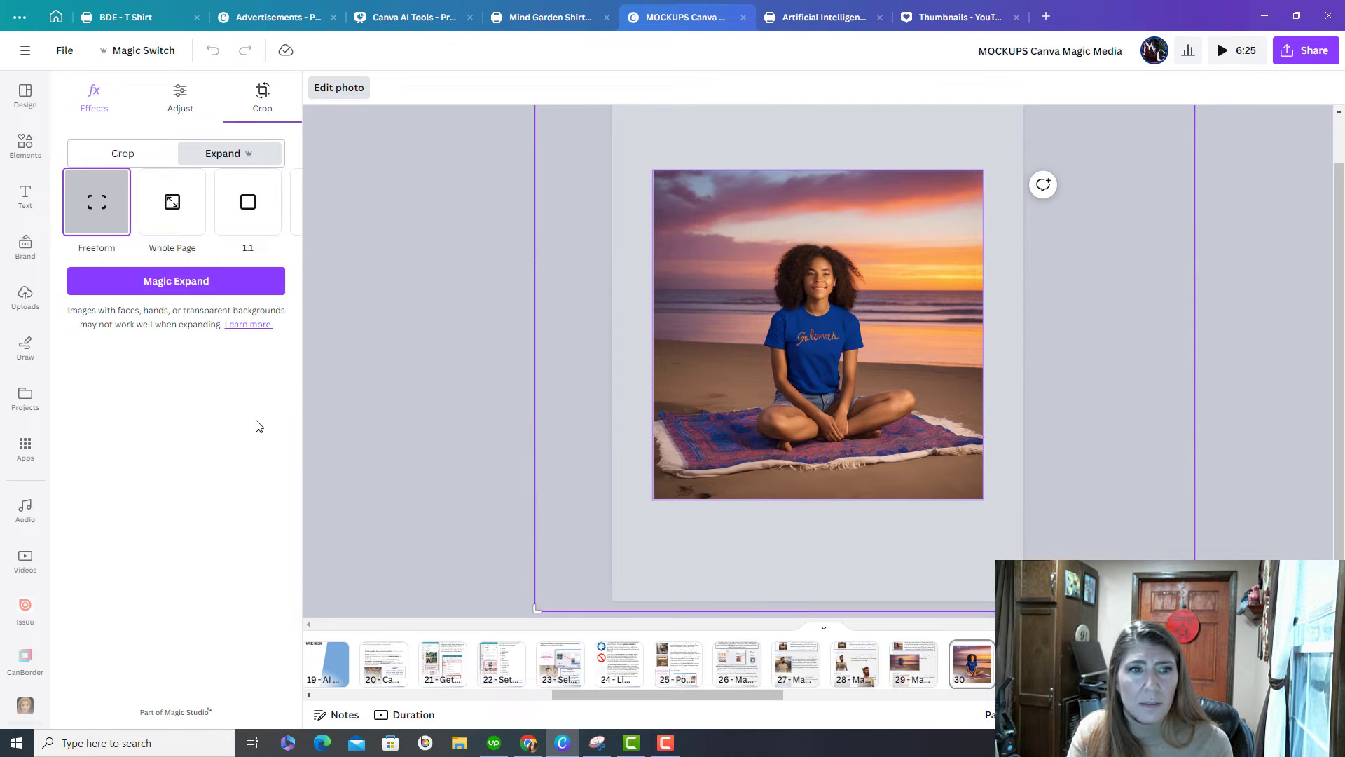
{"action": "left_click", "coordinate": [177, 280]}
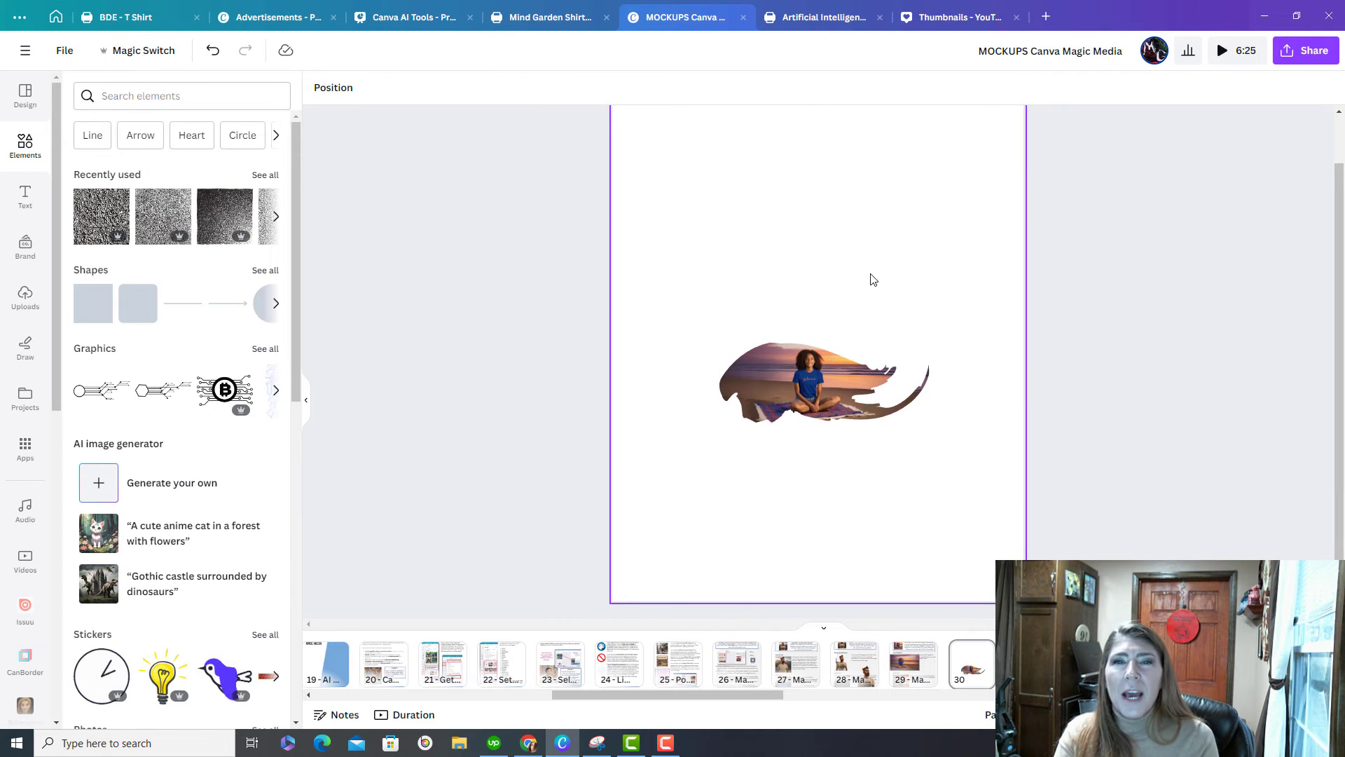
Back on page 29, run Grab Text on the girl's shirt photo to extract its printed lettering.
{"action": "left_click", "coordinate": [824, 382]}
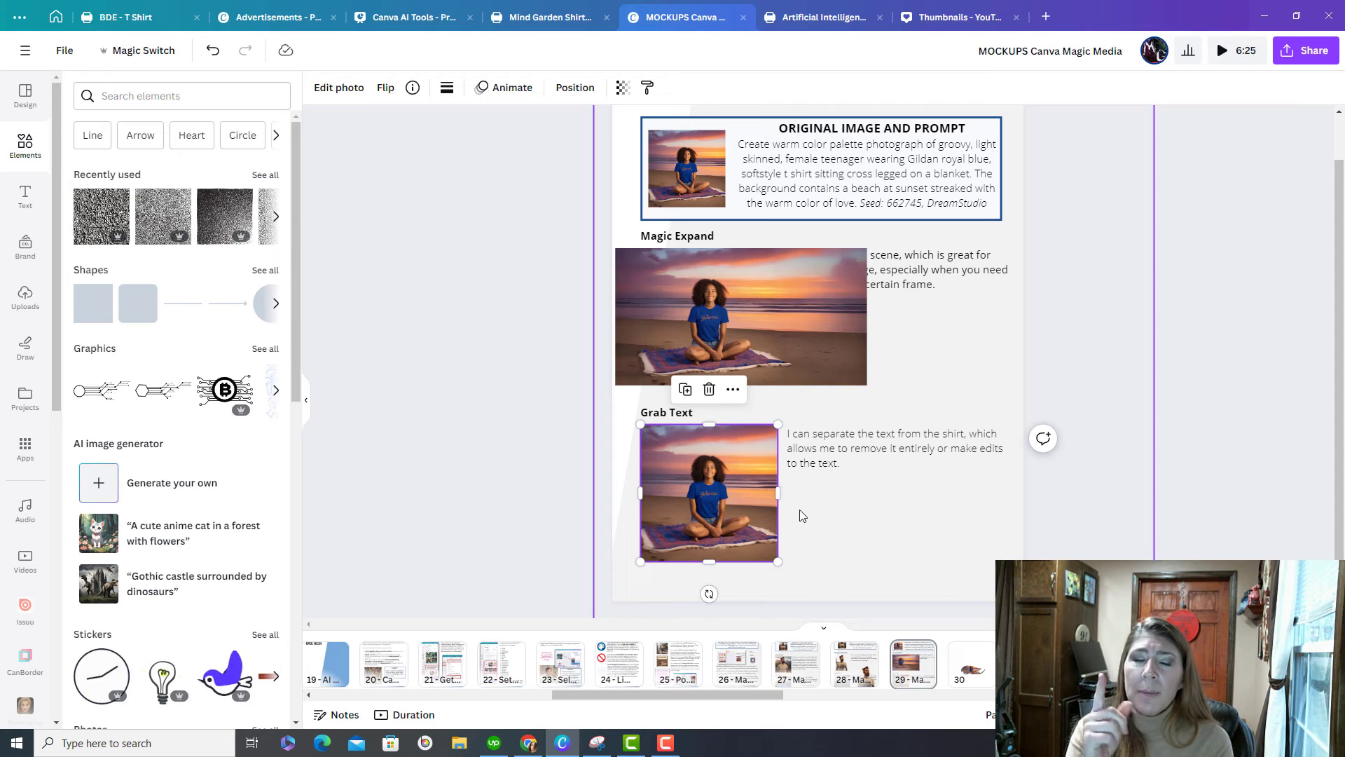
{"action": "left_click", "coordinate": [337, 86]}
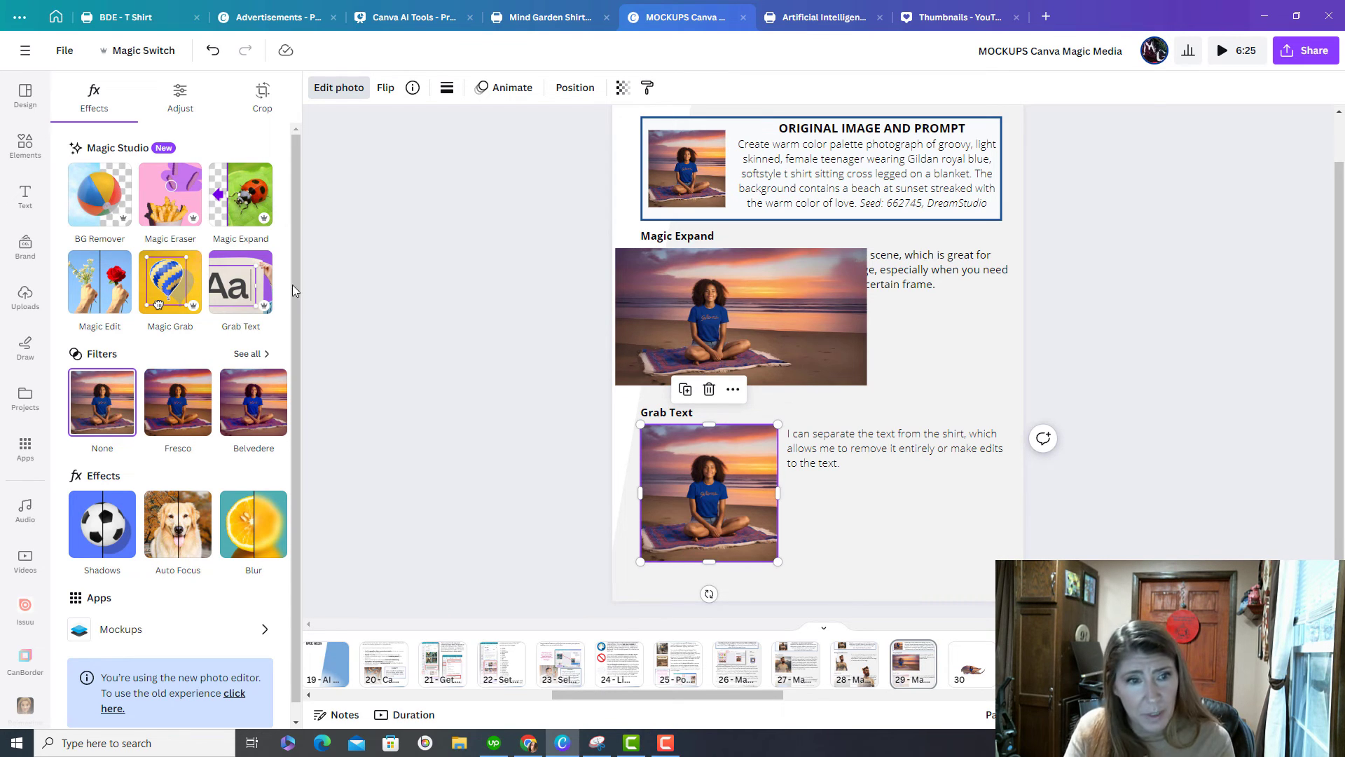
{"action": "left_click", "coordinate": [240, 280]}
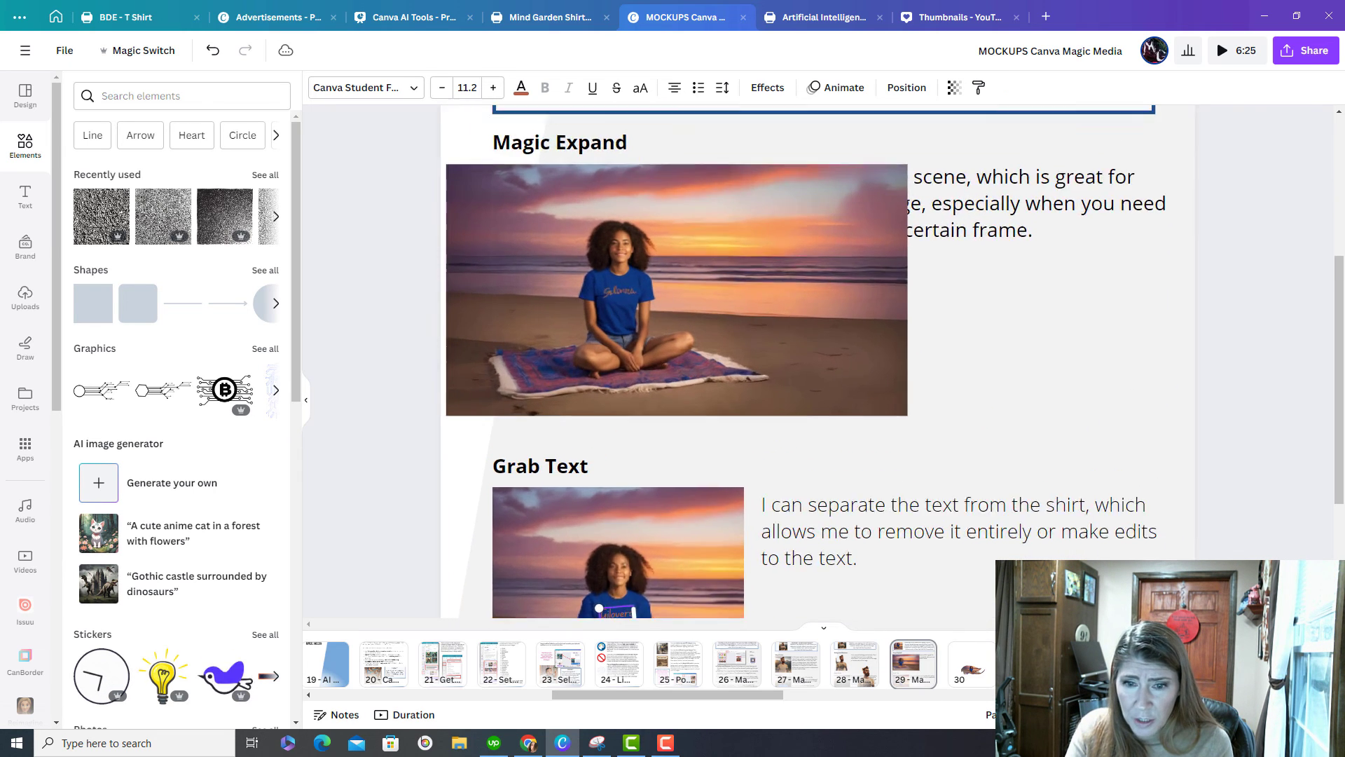
Move the extracted 'Gilovers' text box off the shirt and browse fonts for it.
{"action": "scroll", "scroll_direction": "down", "scroll_amount": 3}
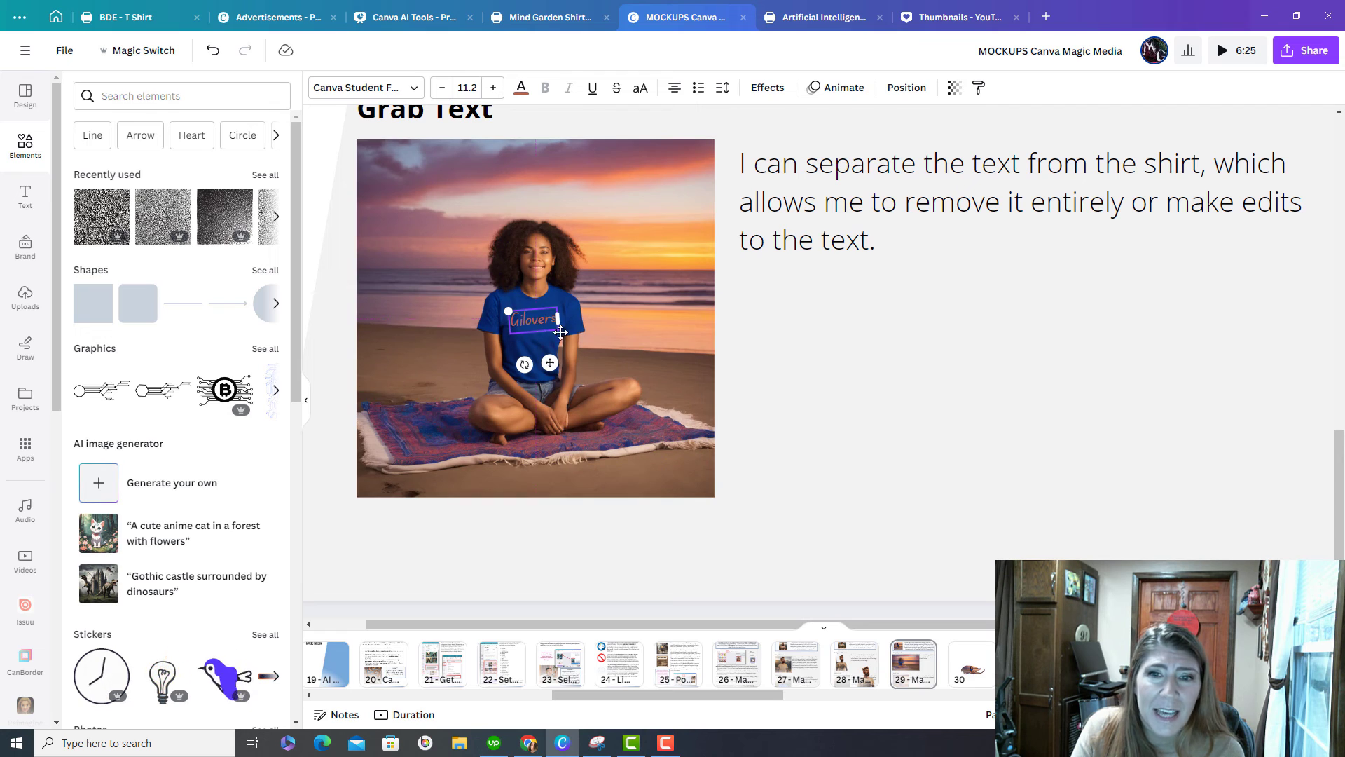
{"action": "left_click_drag", "start_coordinate": [534, 324], "coordinate": [867, 342]}
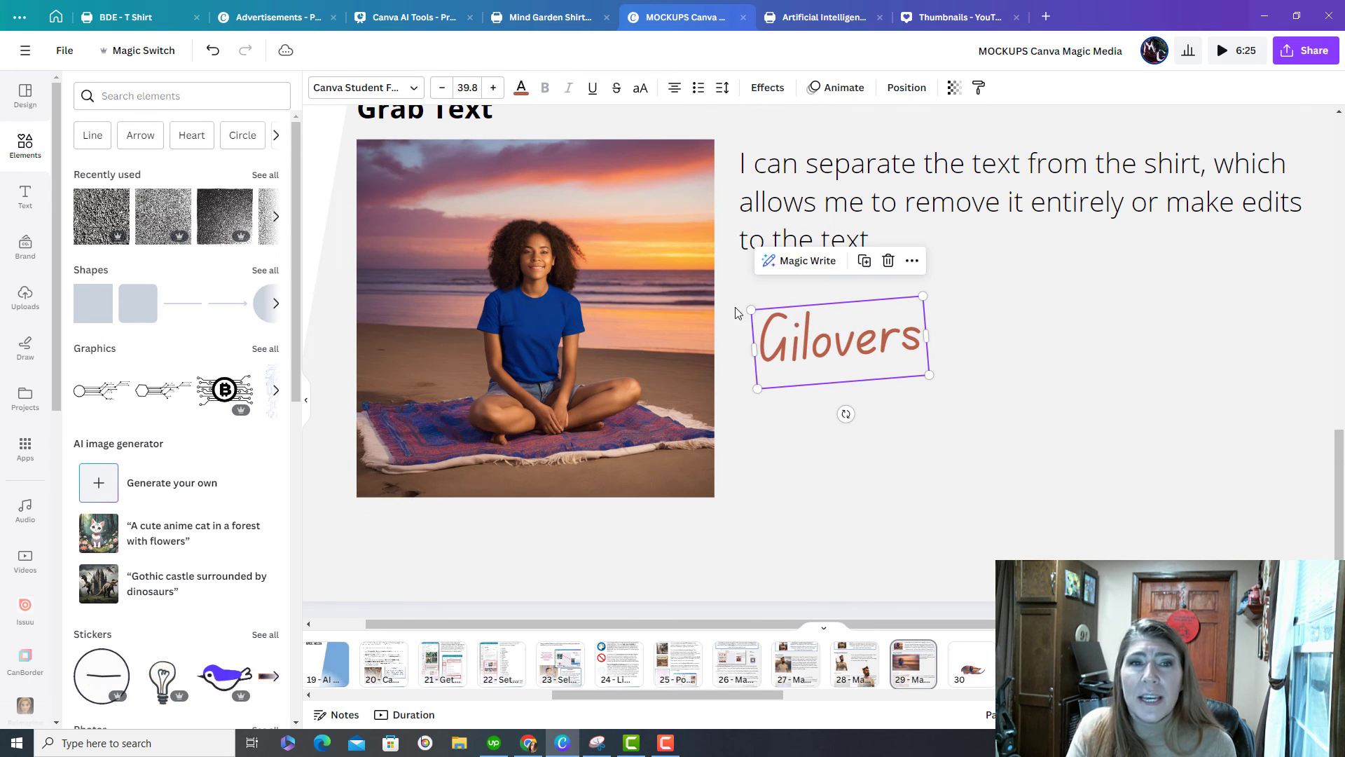
{"action": "left_click", "coordinate": [364, 87]}
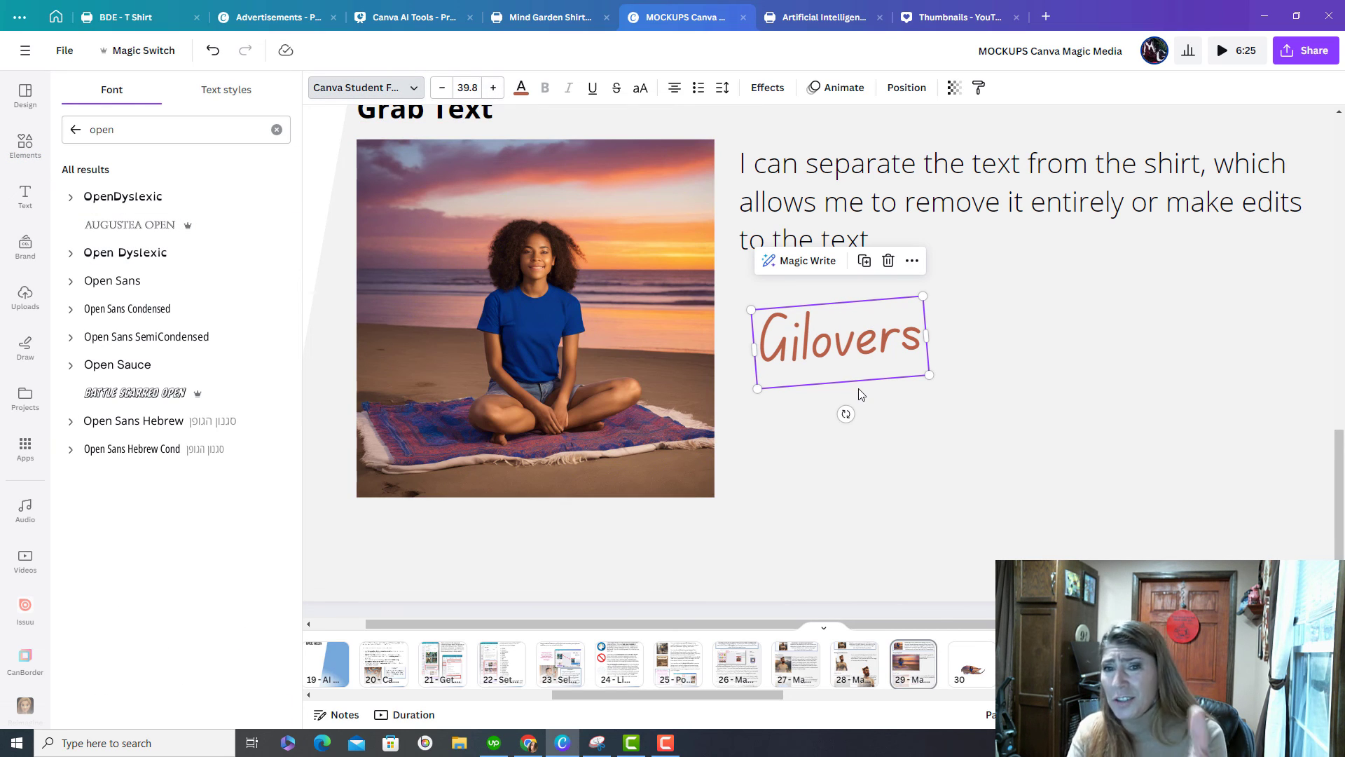
{"action": "mouse_move", "coordinate": [859, 346]}
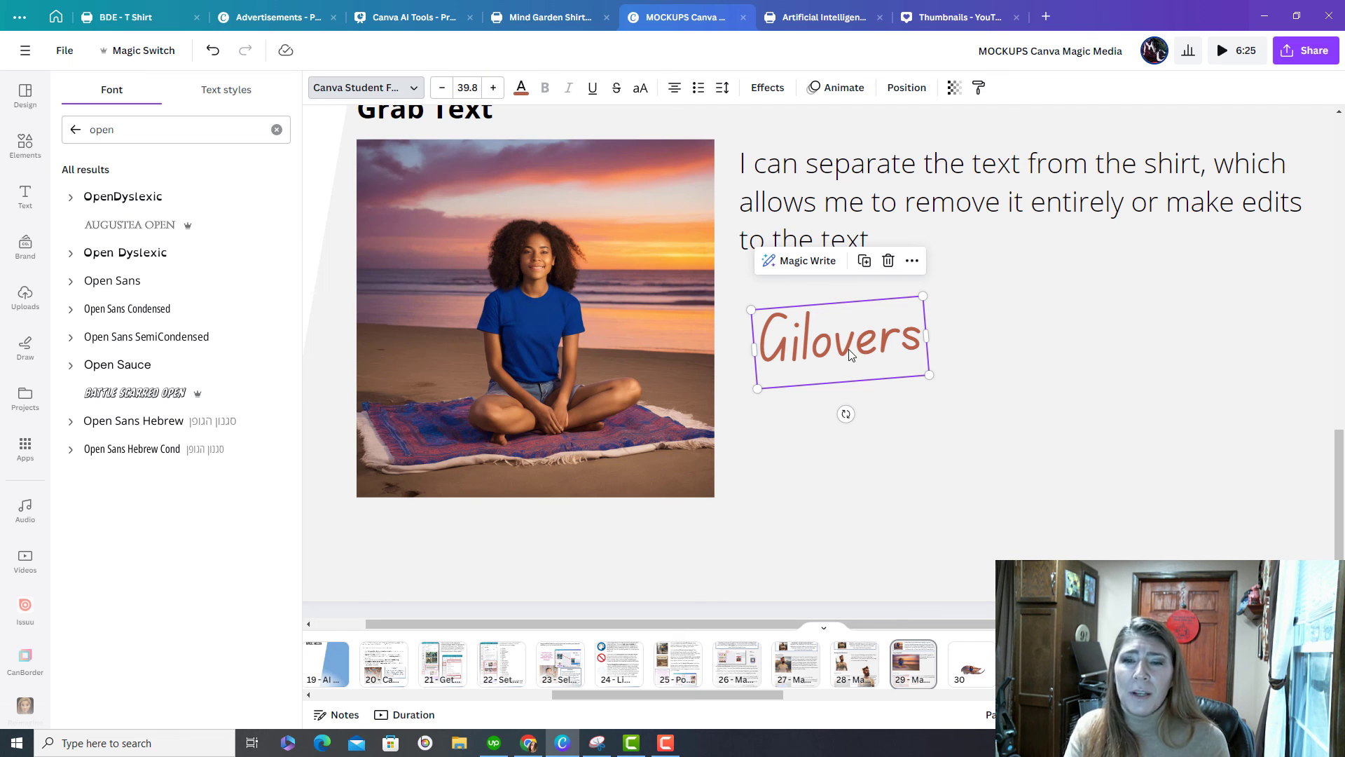
{"action": "mouse_move", "coordinate": [829, 362]}
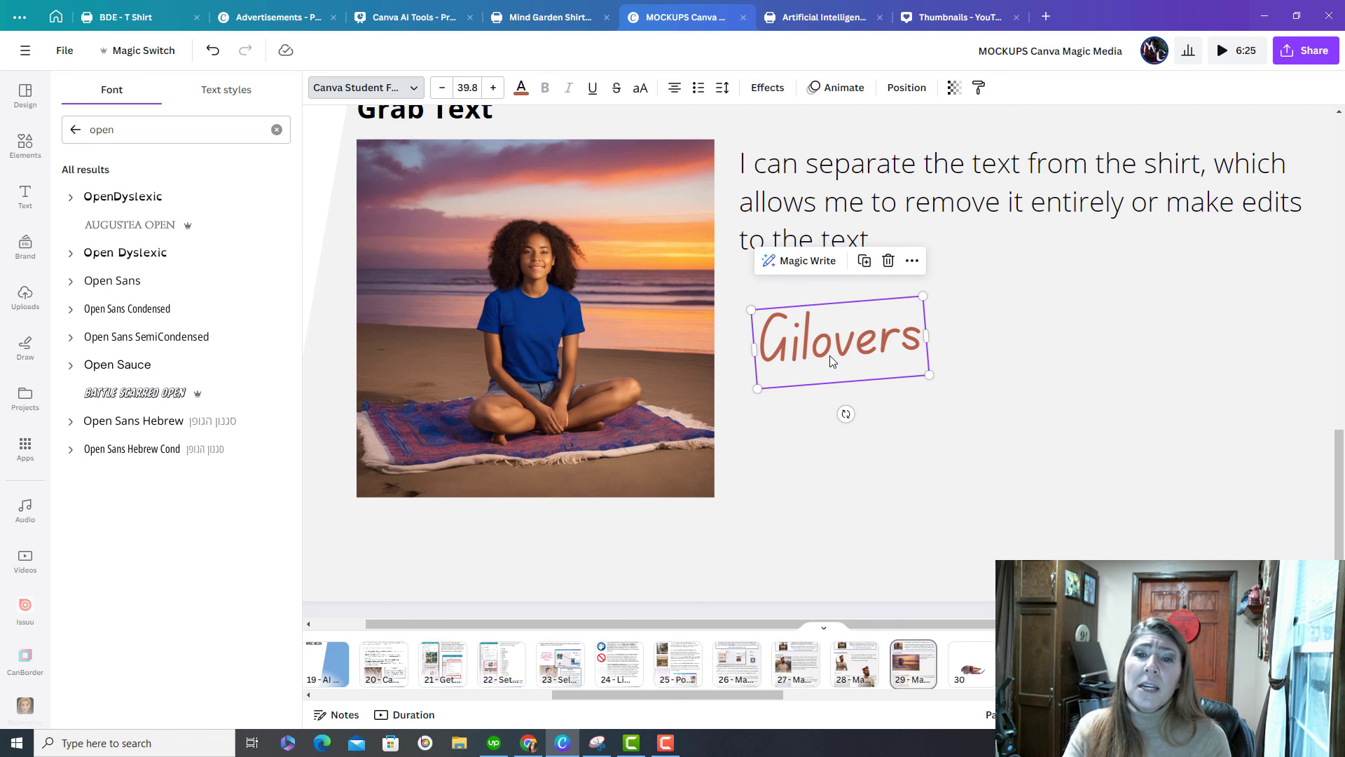
Place the 'Gilovers' text lower beside the photo, below the description.
{"action": "left_click_drag", "start_coordinate": [840, 337], "coordinate": [856, 395]}
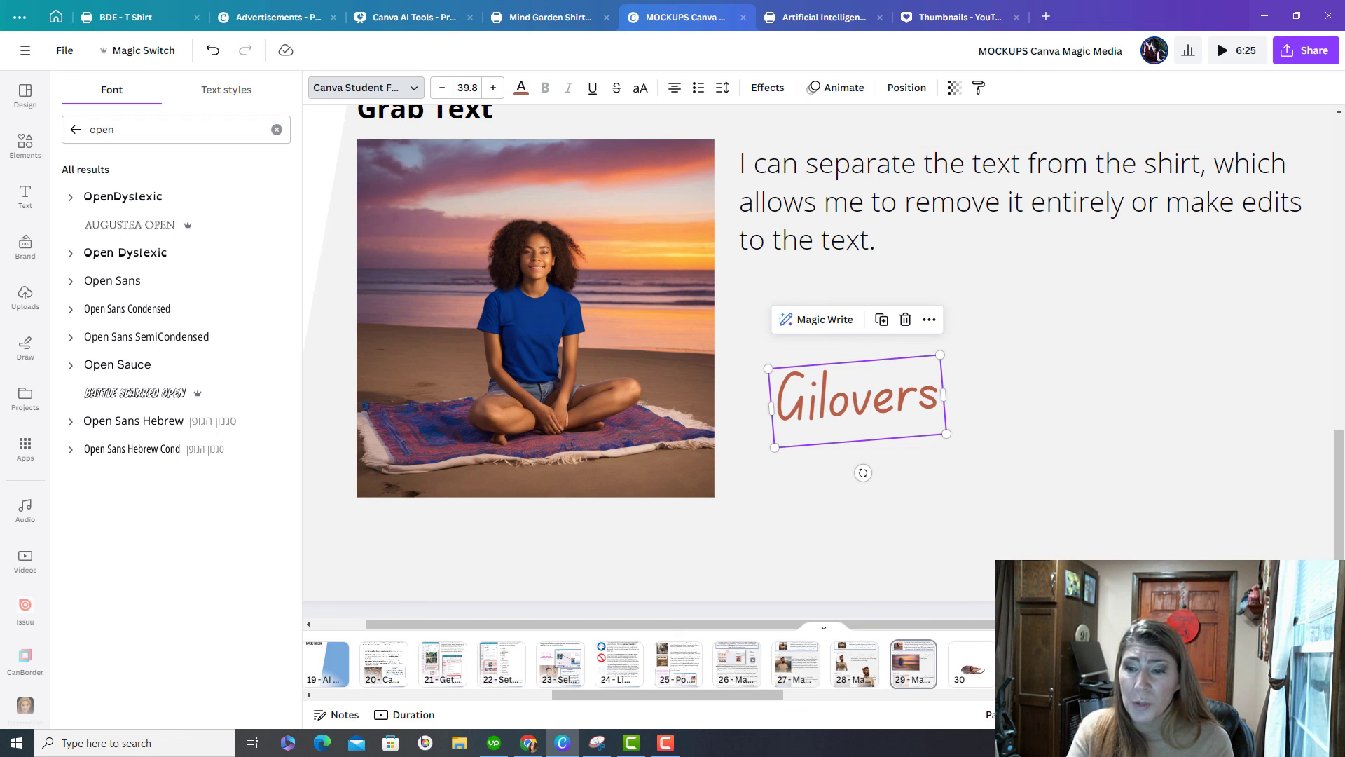
{"action": "scroll", "scroll_direction": "down", "scroll_amount": 3}
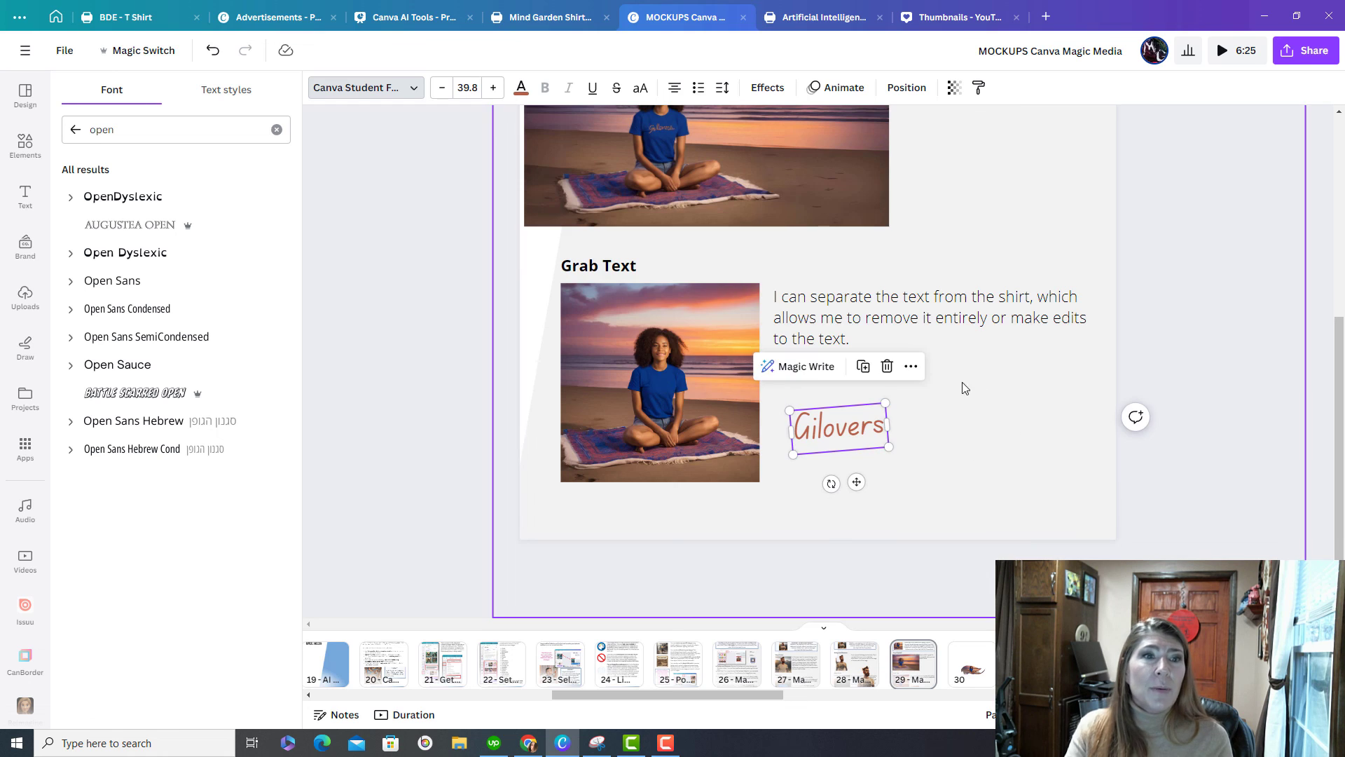
{"action": "scroll", "scroll_direction": "down", "scroll_amount": 3}
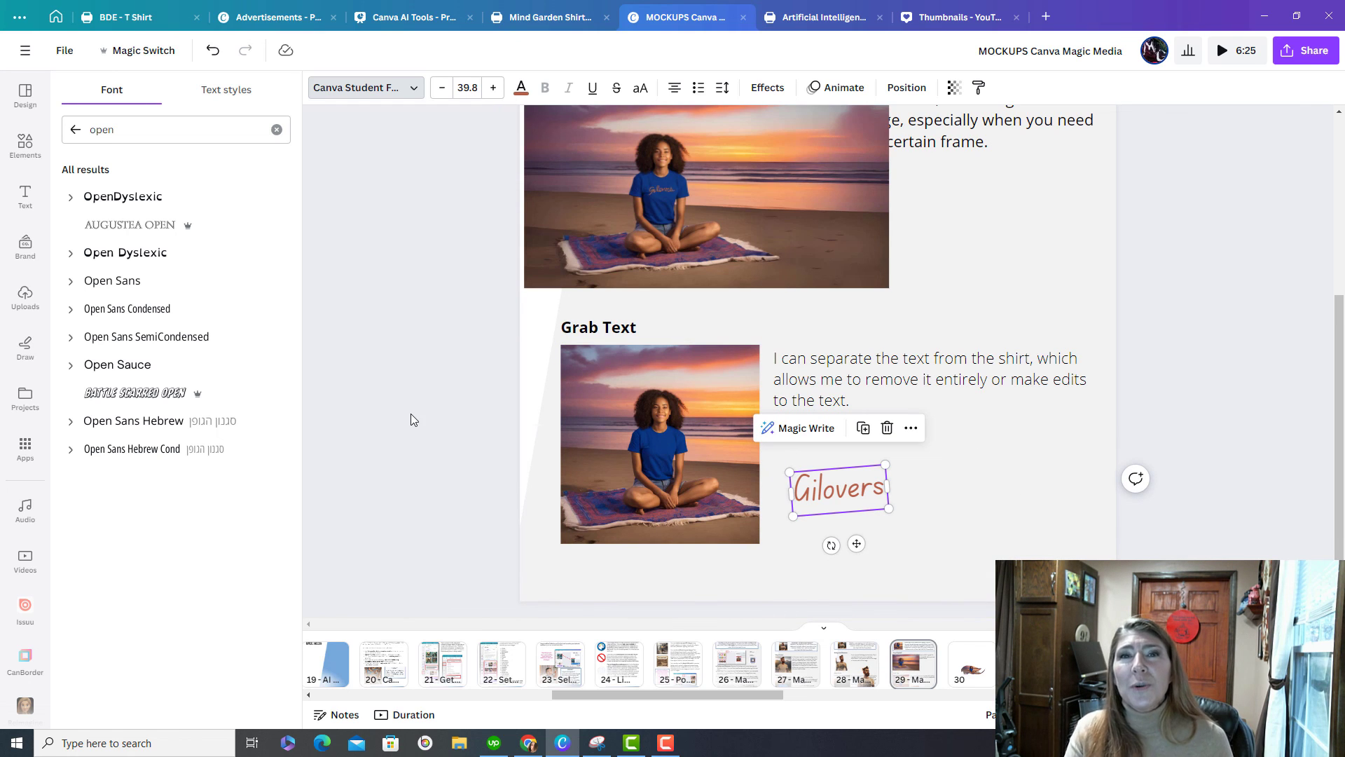